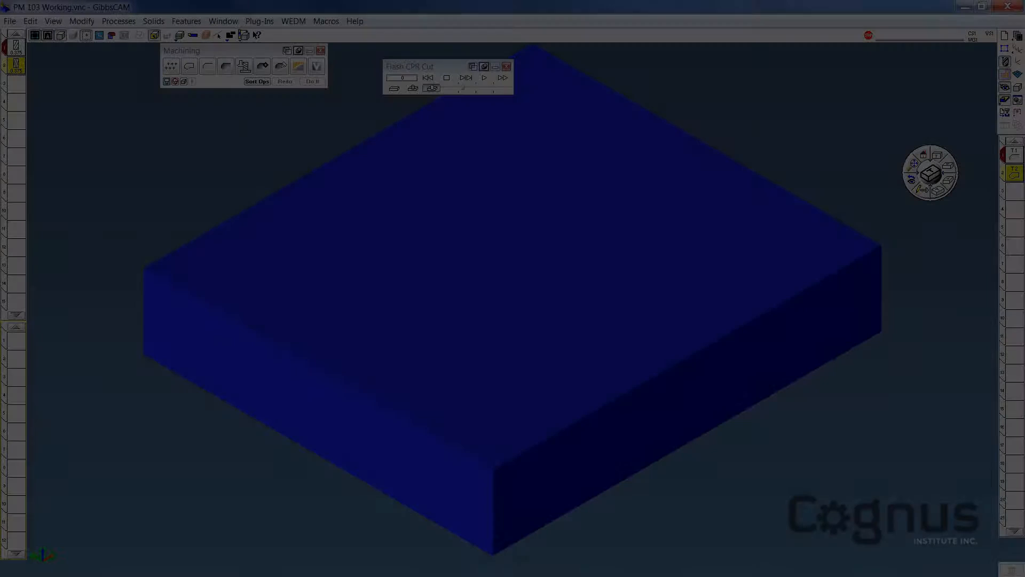
# Play the Flash CPR cut render so the V-shaped pocket is milled into the blue block
pyautogui.click(483, 77)
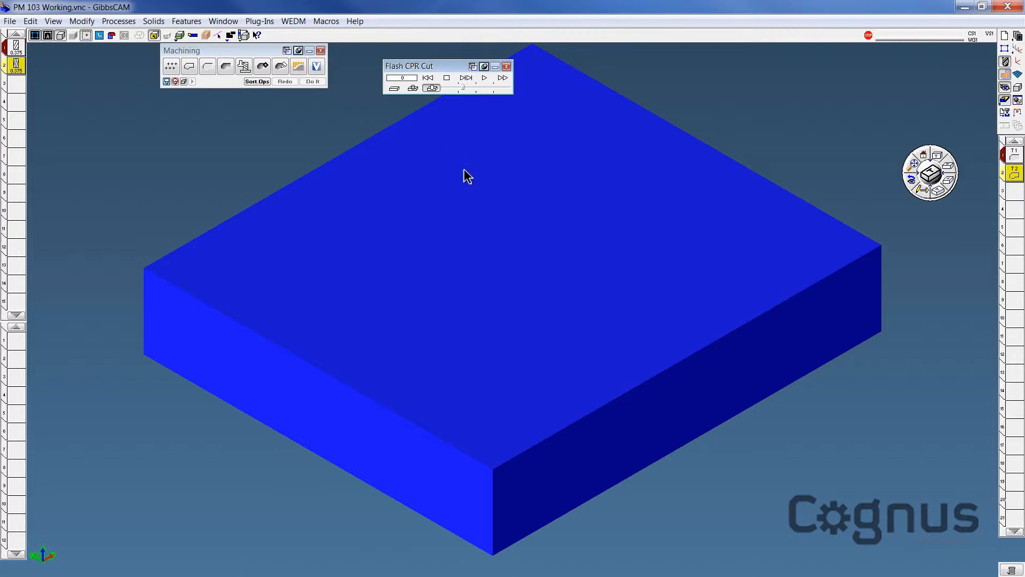
pyautogui.moveTo(806, 426)
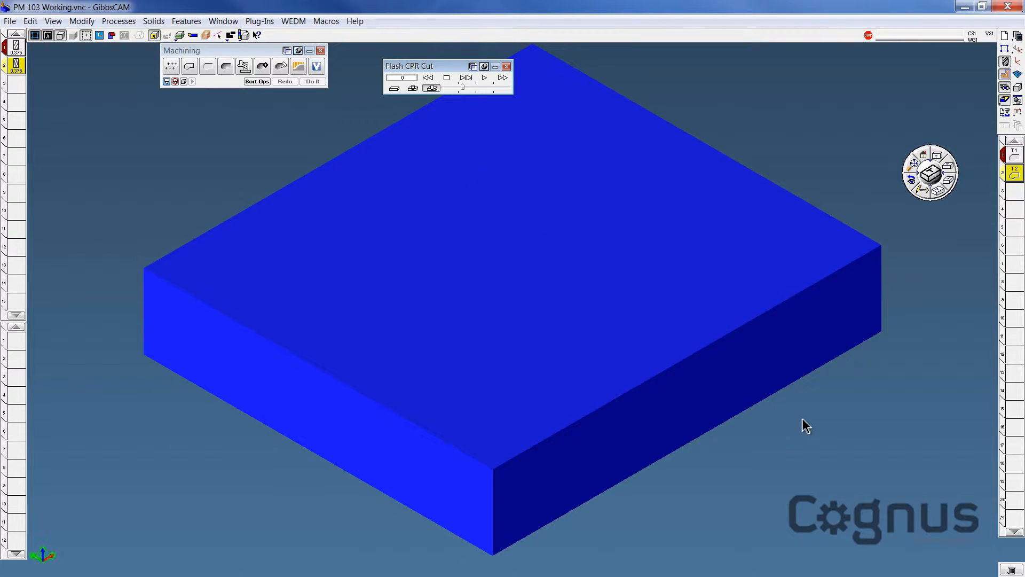
pyautogui.moveTo(803, 435)
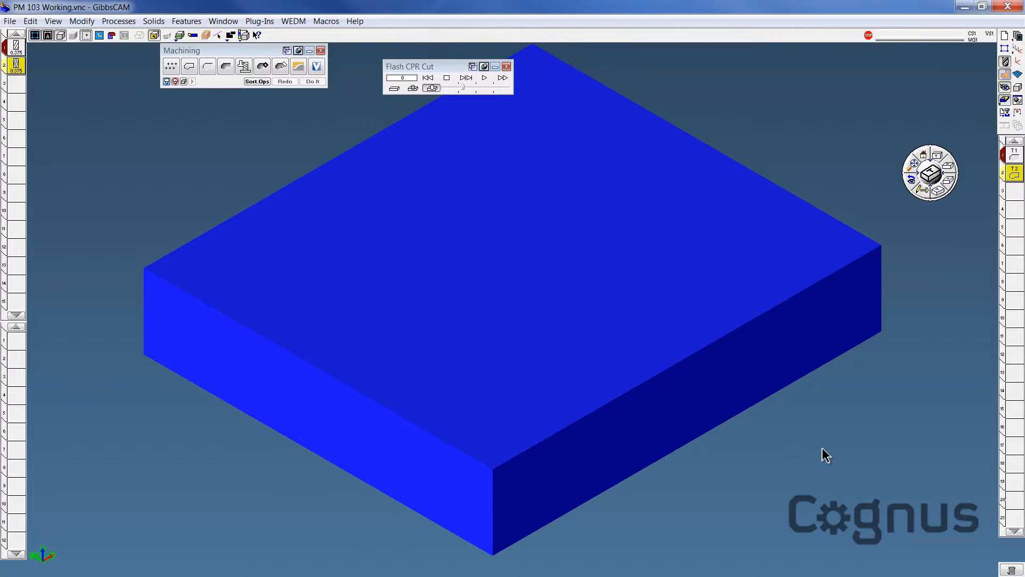
pyautogui.moveTo(974, 120)
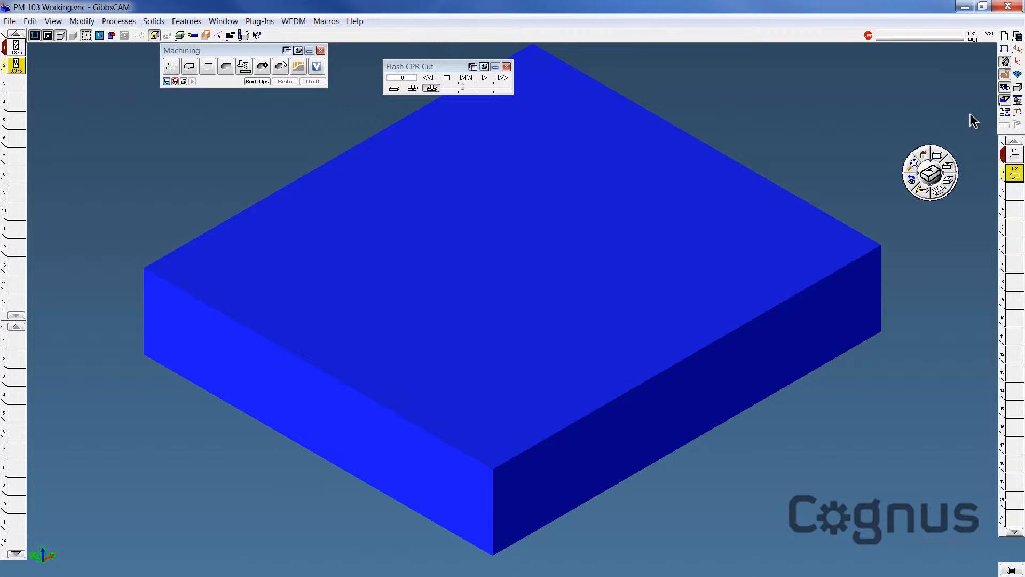
pyautogui.click(482, 77)
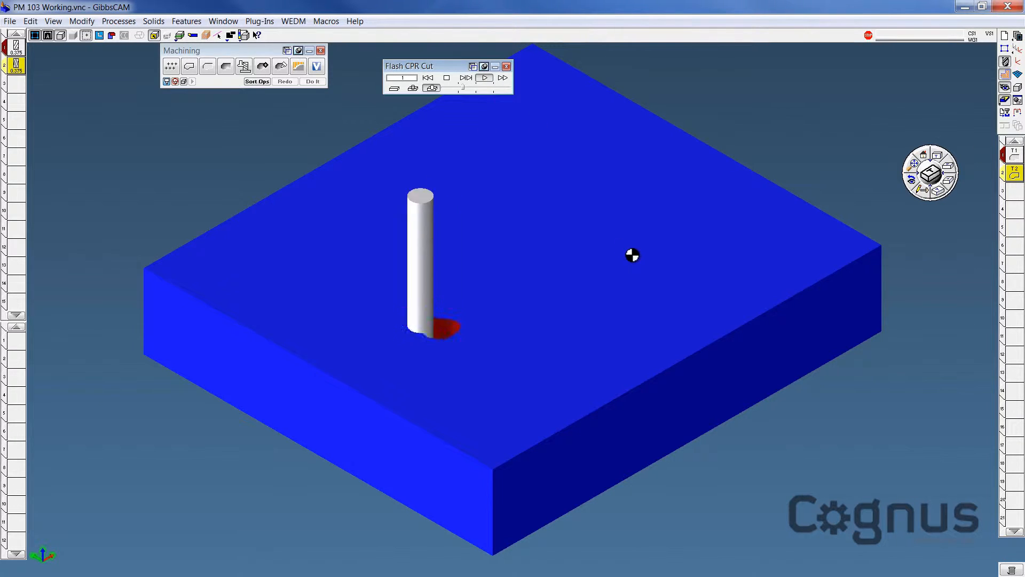
pyautogui.click(483, 77)
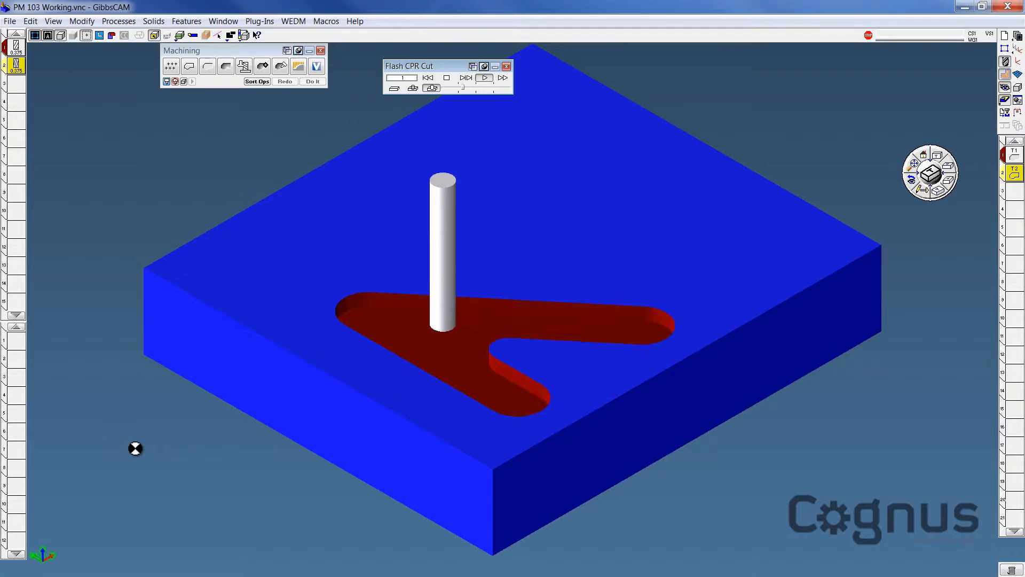
pyautogui.click(482, 77)
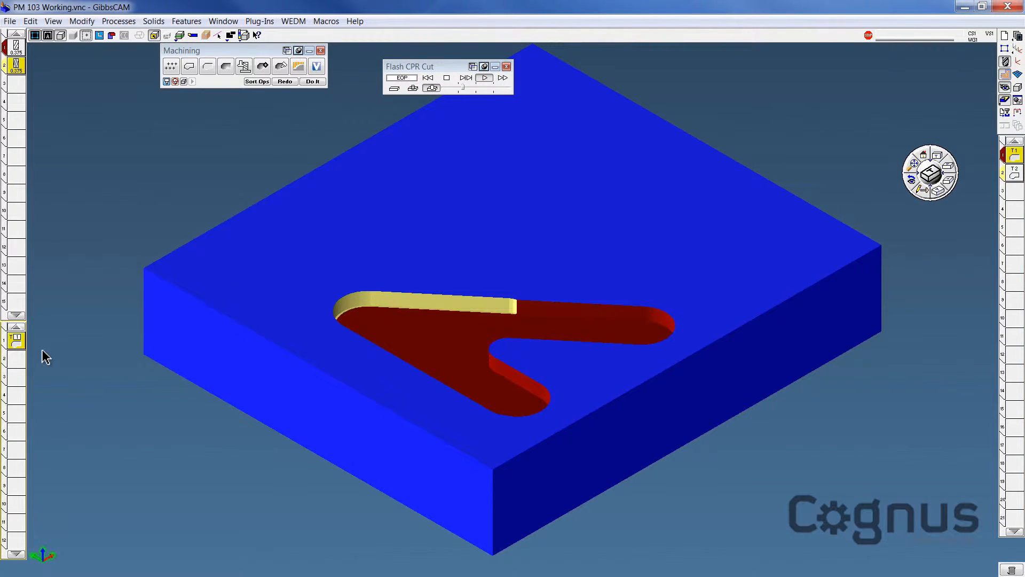
pyautogui.moveTo(1017, 162)
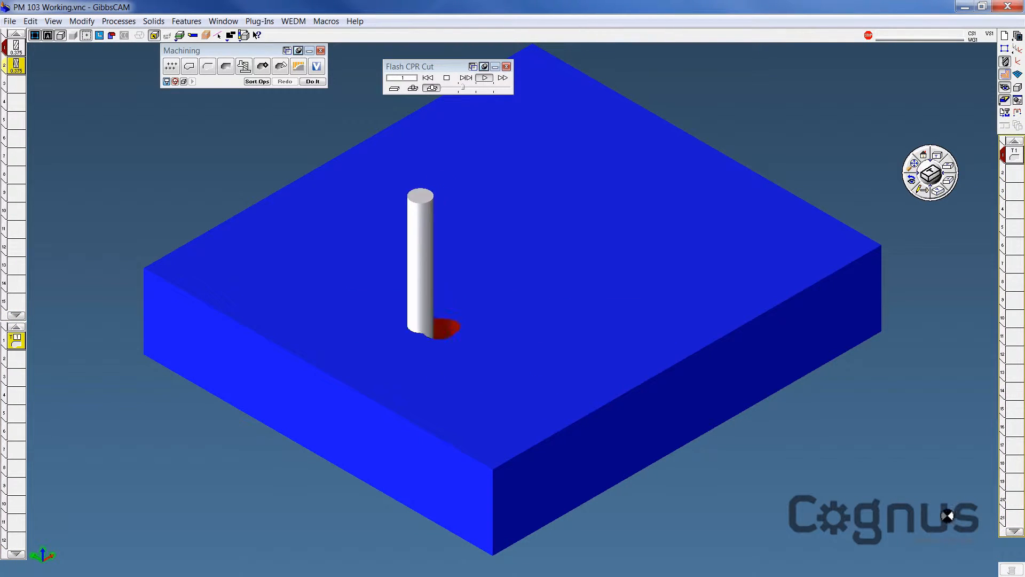
# Fast-forward the pocket render to the end and bring up Process #2 Contour
pyautogui.click(484, 77)
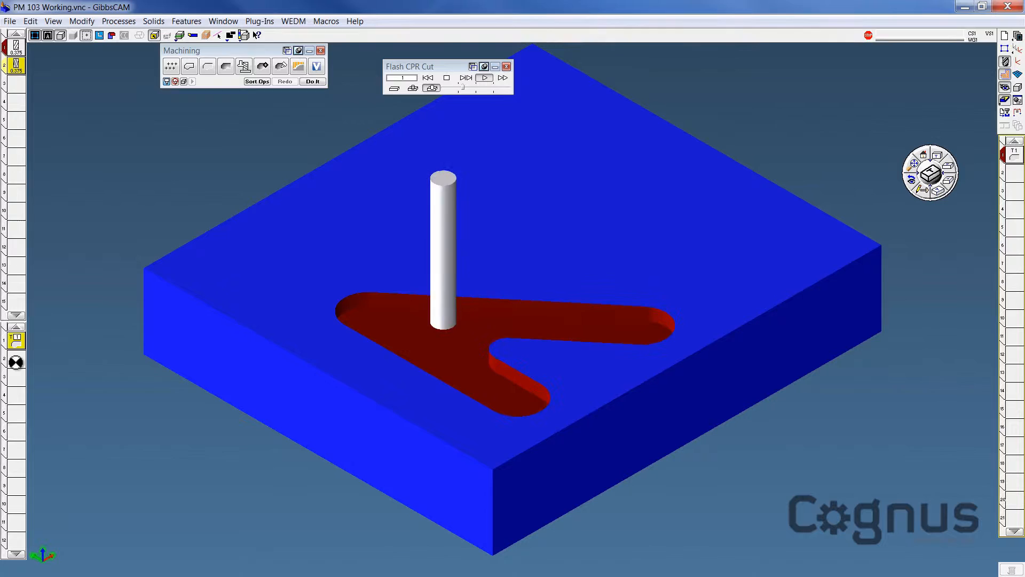
pyautogui.click(503, 77)
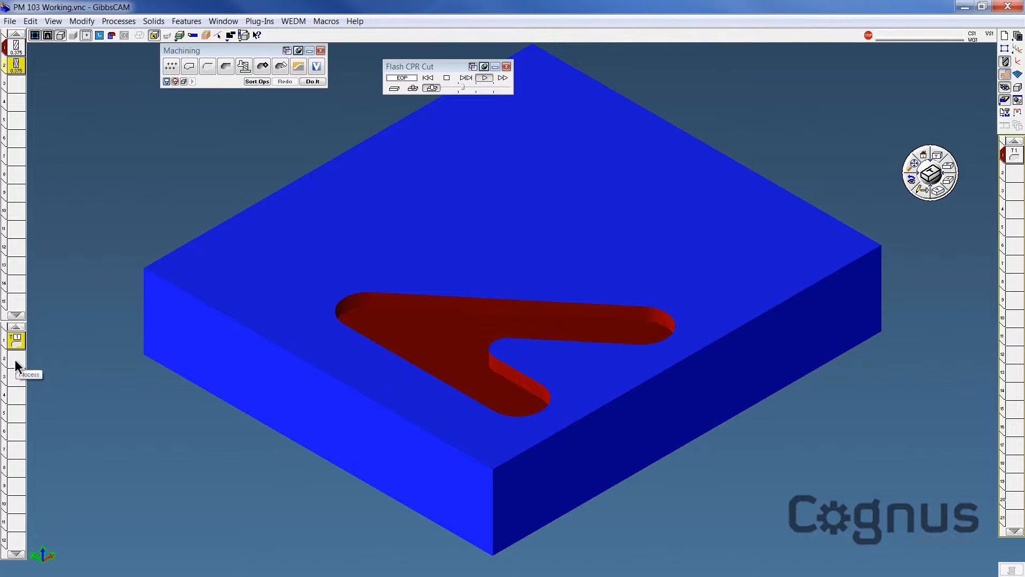
pyautogui.moveTo(16, 65)
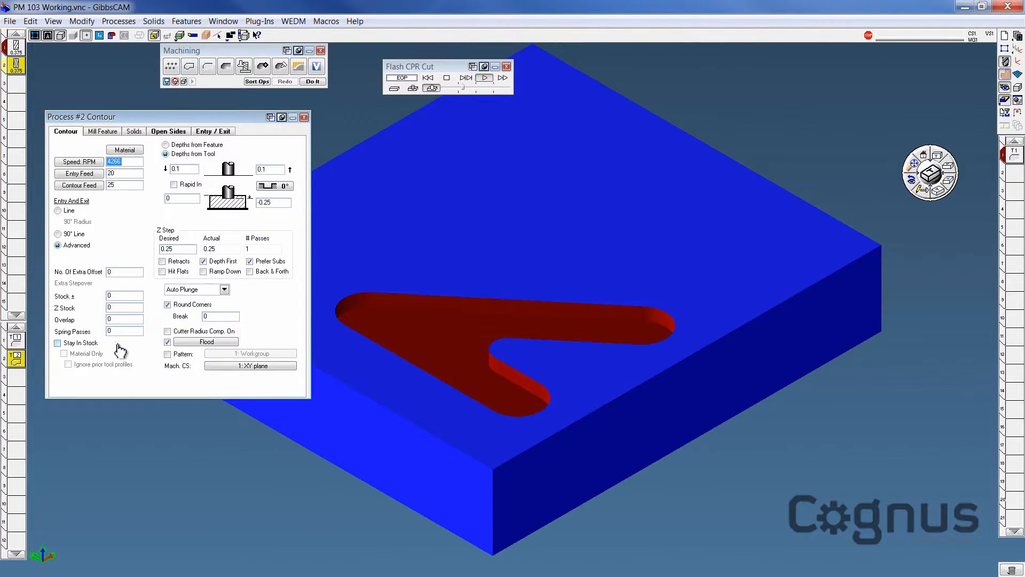
pyautogui.moveTo(151, 360)
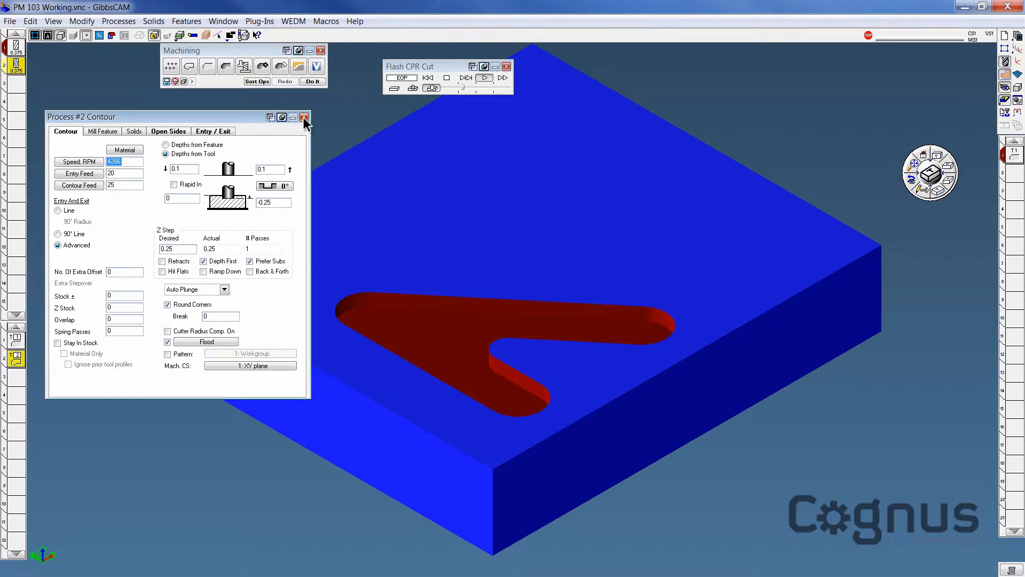
# Create Milling Tool #3 as a 0.5 diameter, 90° C. Sink with 1.25 length out of holder
pyautogui.click(304, 118)
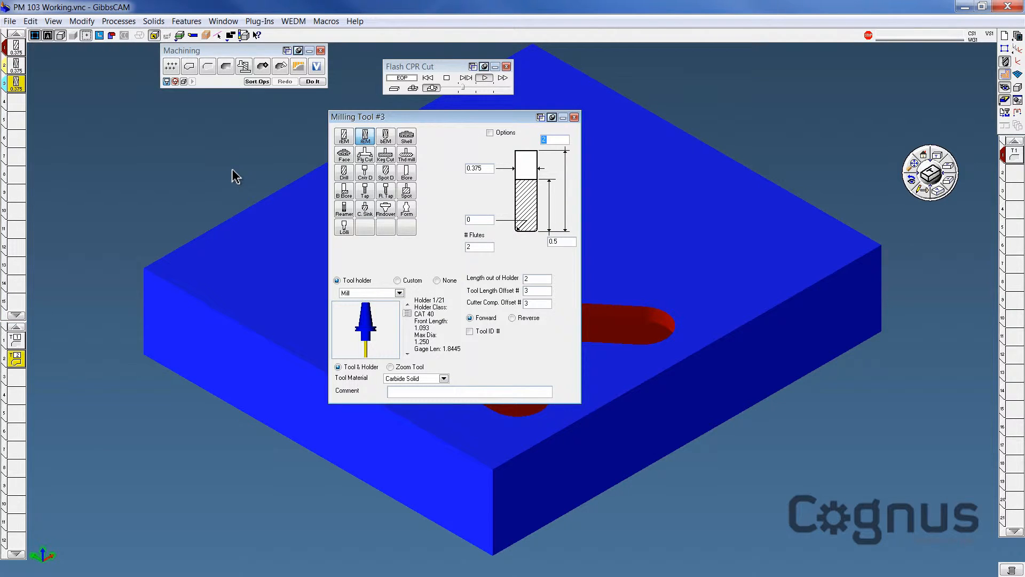
pyautogui.moveTo(367, 222)
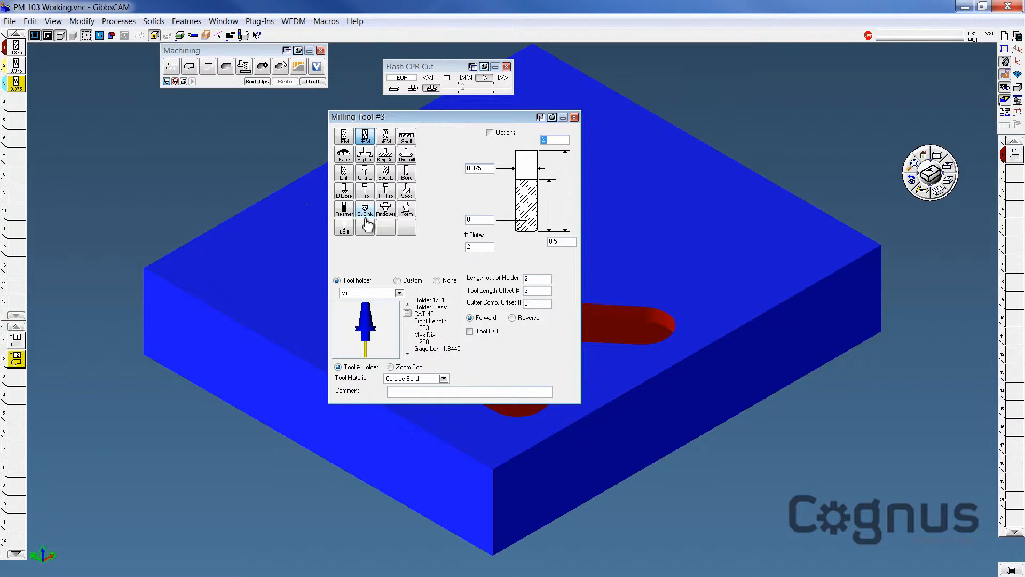
pyautogui.click(364, 208)
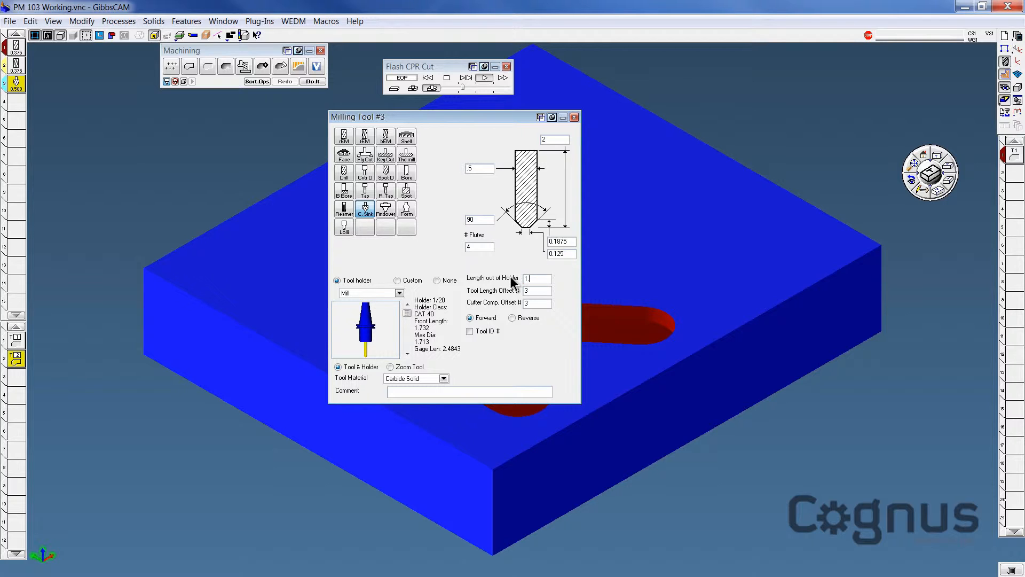
pyautogui.write('1.25')
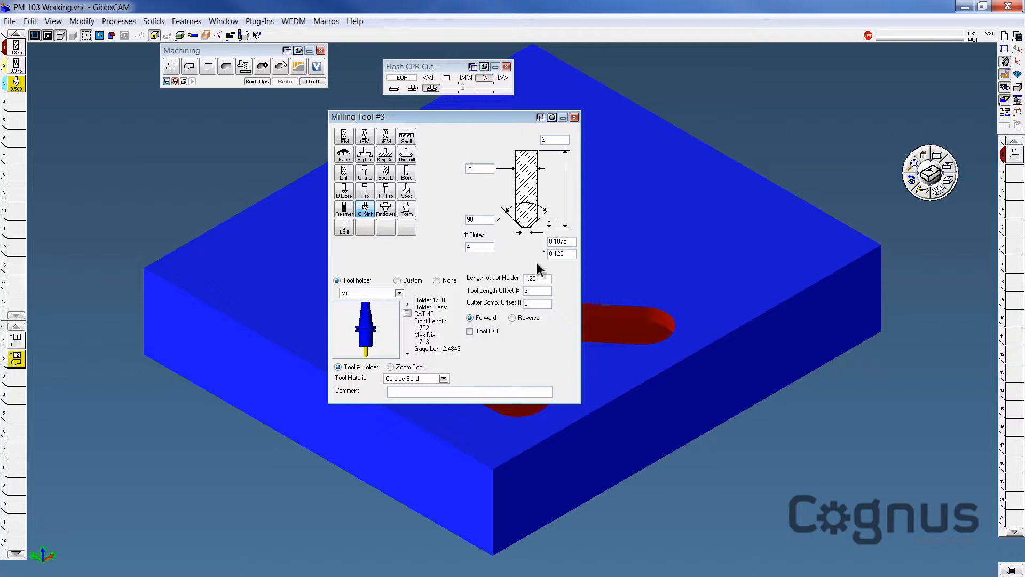
pyautogui.click(574, 117)
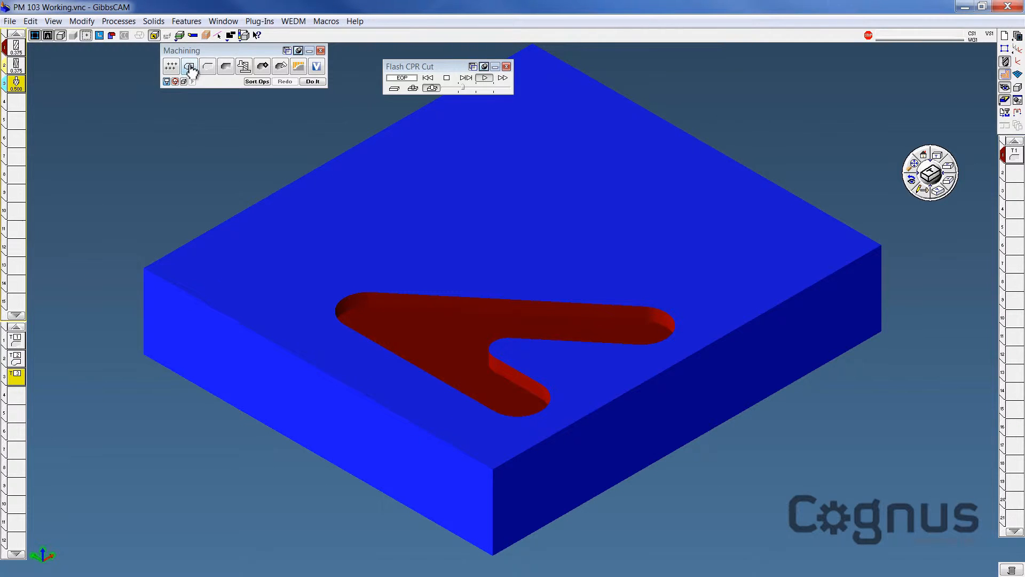
# Add a third Contour process with stock -.030, bottom depth -.1 and Z step .1
pyautogui.click(189, 65)
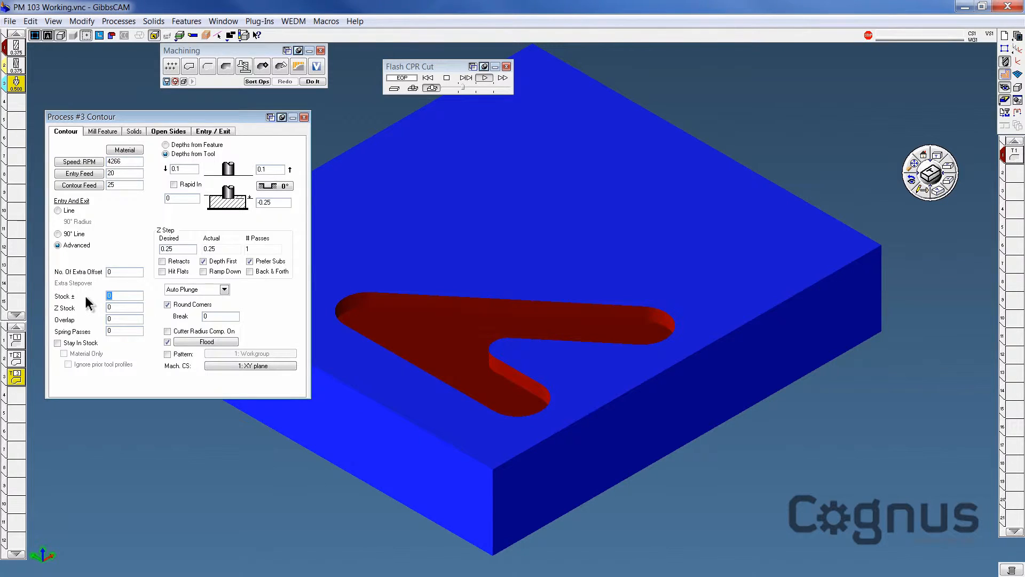
pyautogui.write('.030')
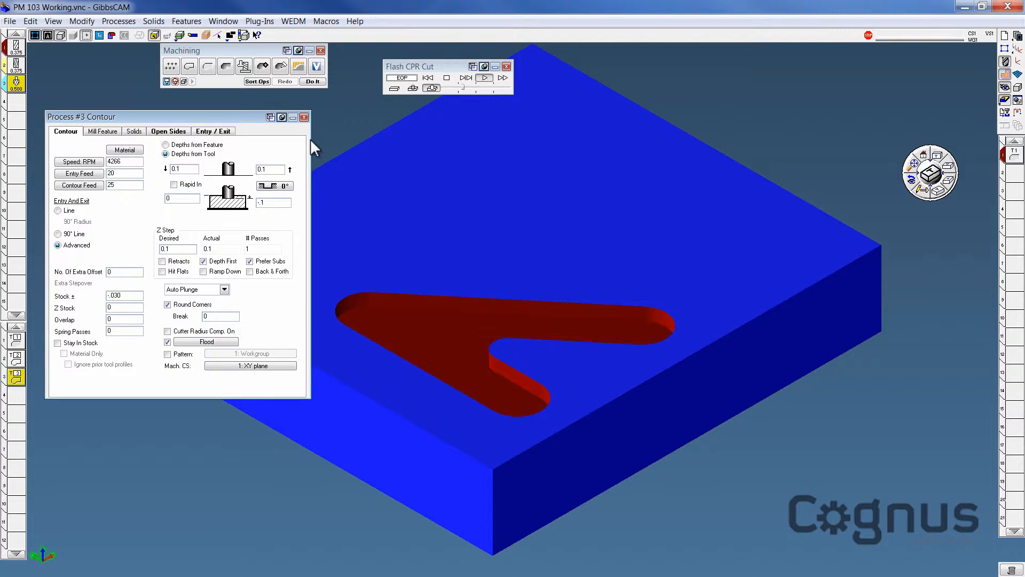
pyautogui.click(304, 118)
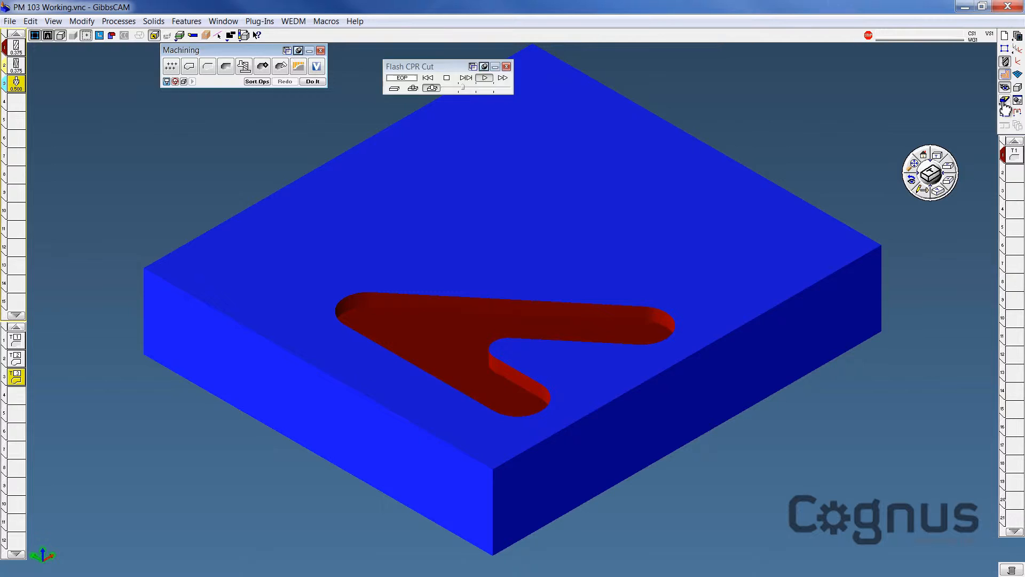
# Replay the cut render, adding the countersink chamfer around the V pocket's top edge
pyautogui.click(506, 66)
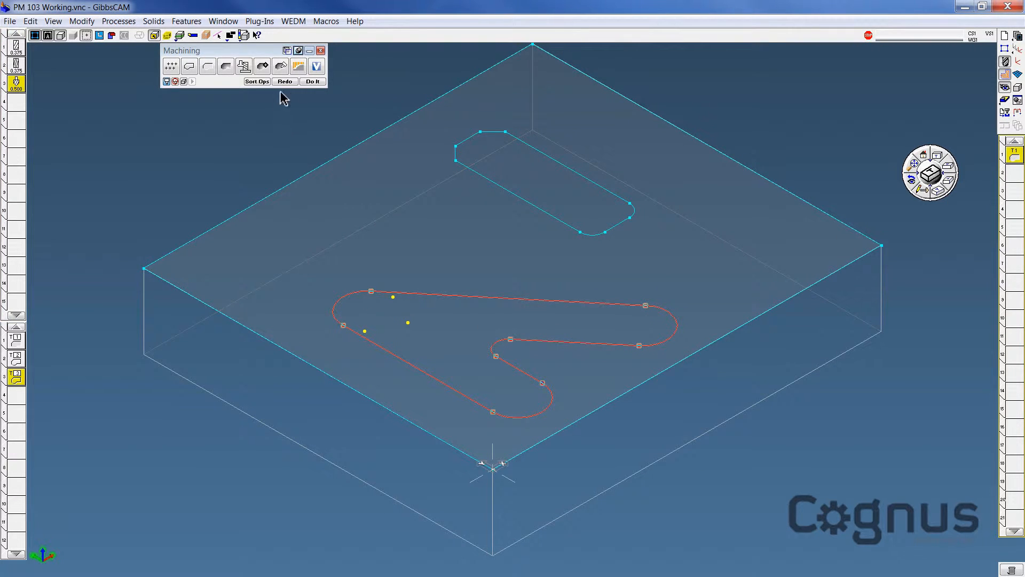
pyautogui.click(312, 81)
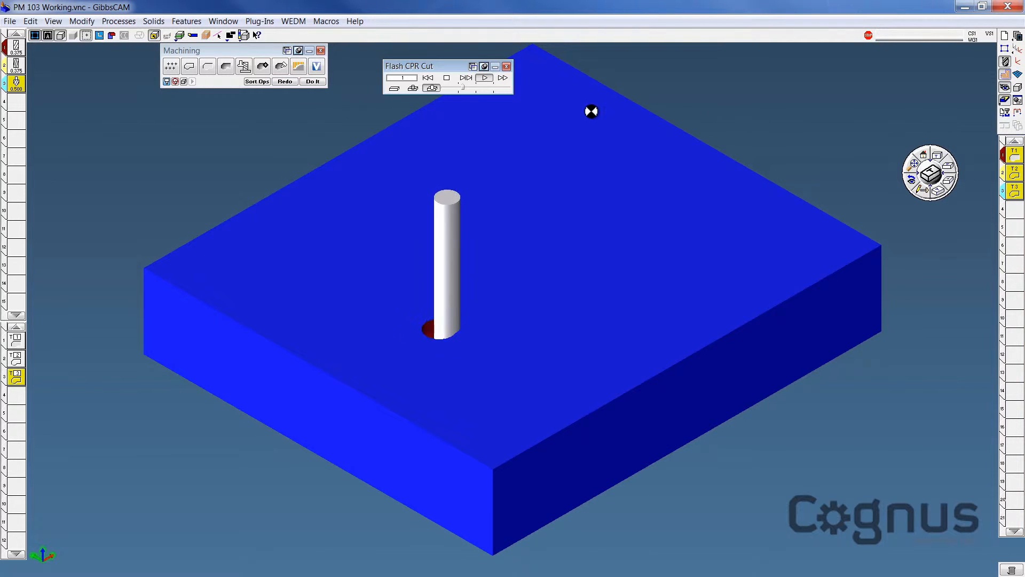
pyautogui.click(484, 78)
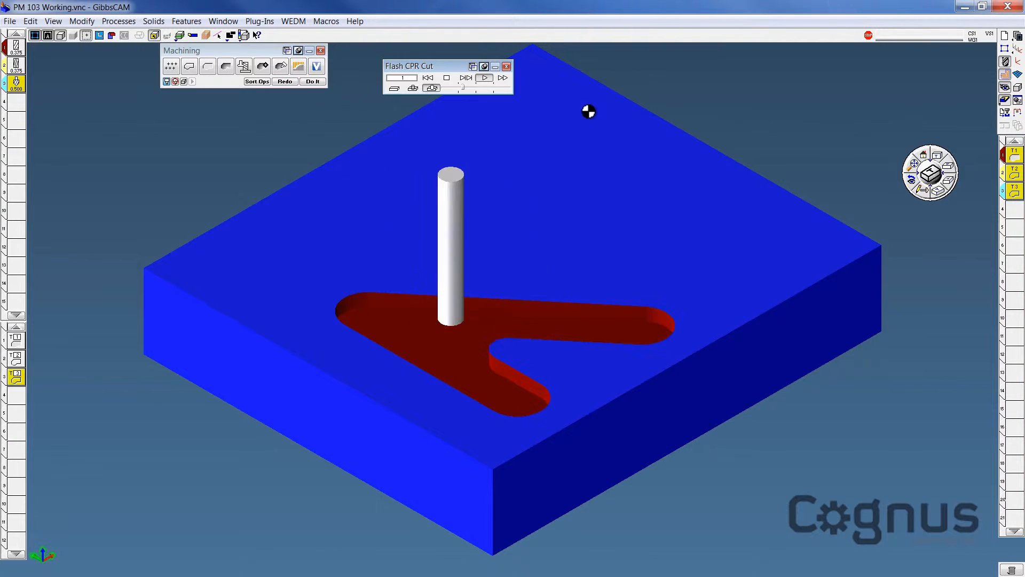
pyautogui.click(484, 77)
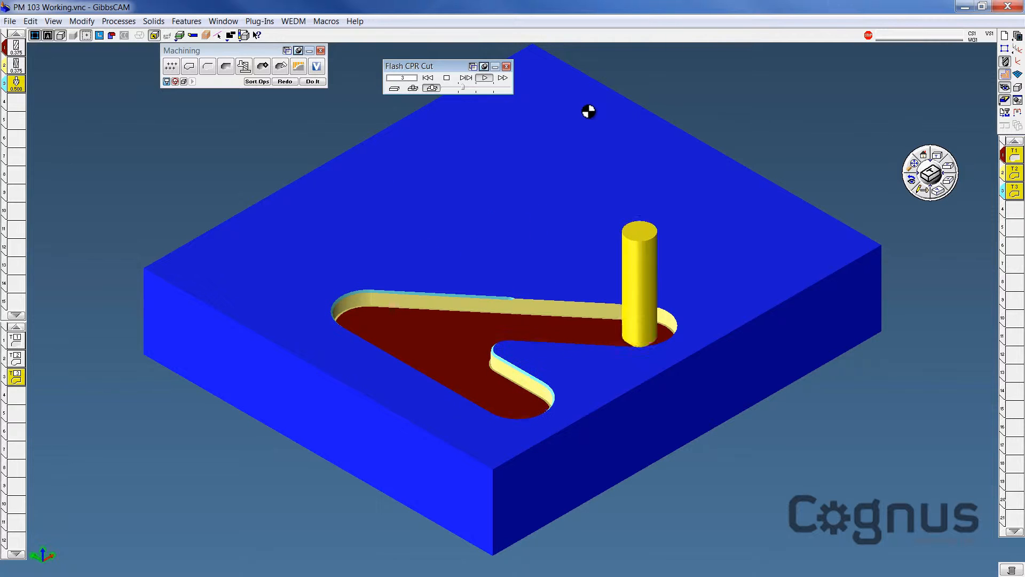
pyautogui.click(502, 77)
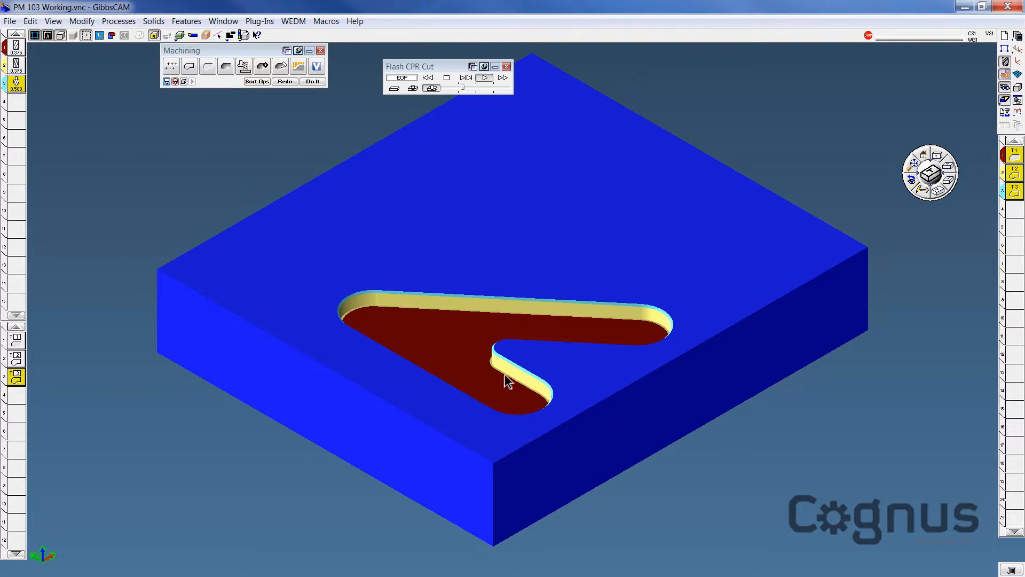
pyautogui.moveTo(119, 70)
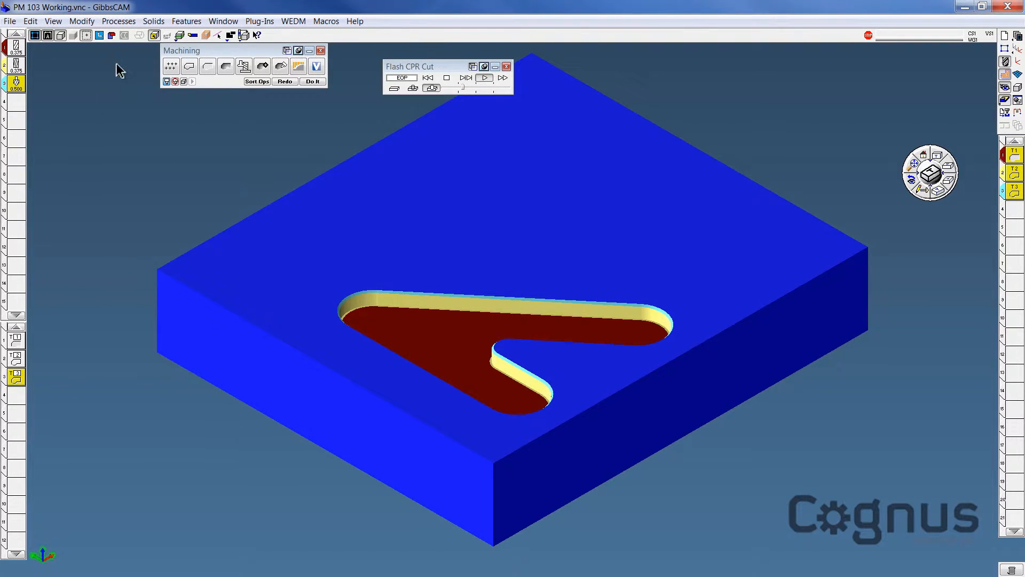
# Save the processes to the Process Library as '.25 Deep Finished Pocket With Chamfer'
pyautogui.click(118, 21)
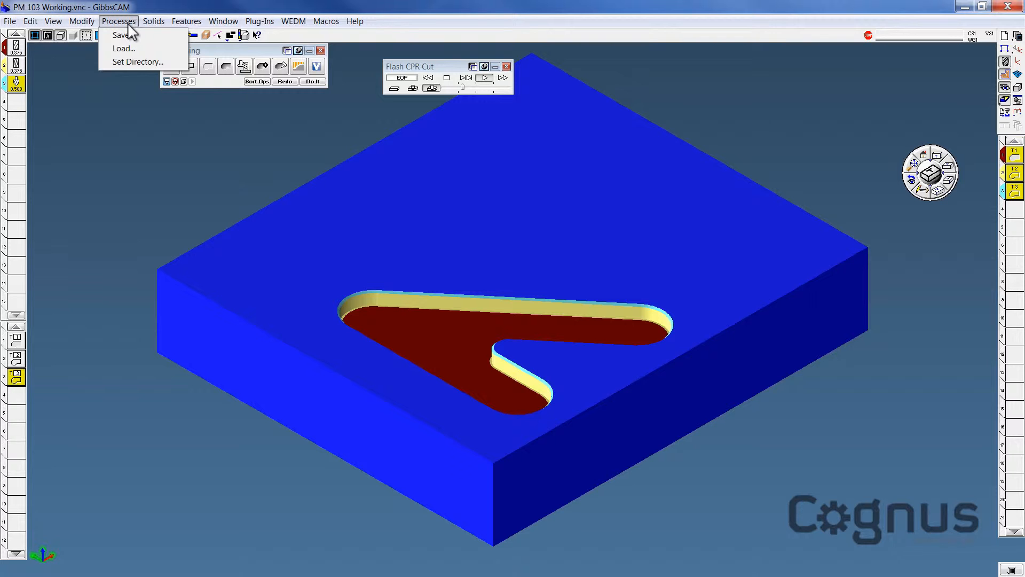
pyautogui.click(121, 34)
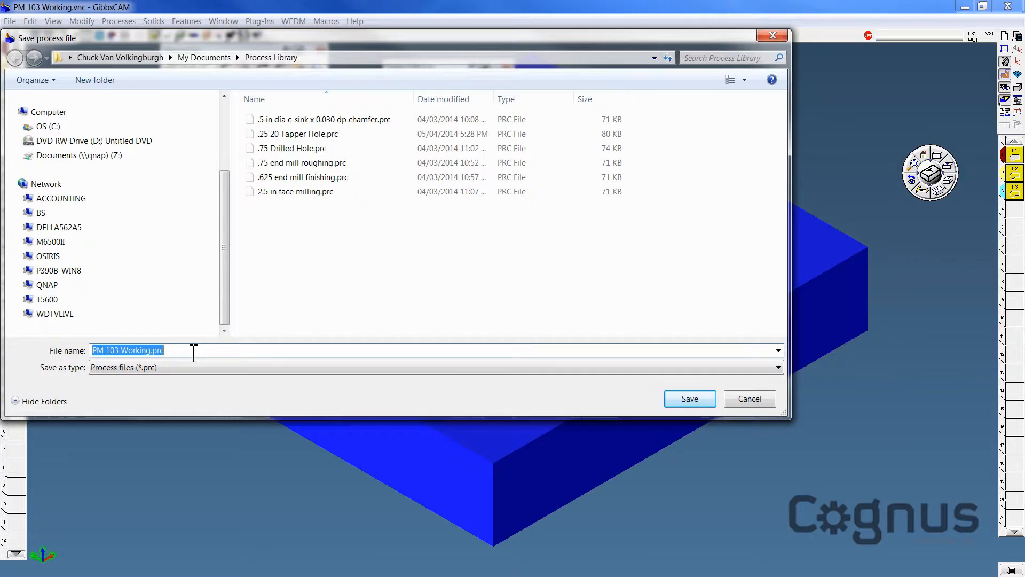
pyautogui.write('.25 Dee')
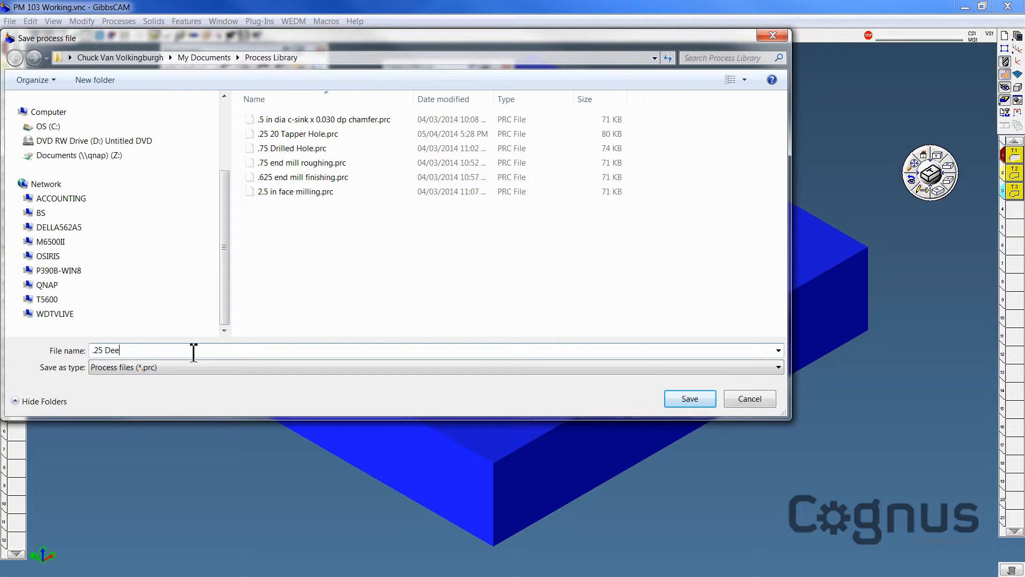
pyautogui.write('p Fi')
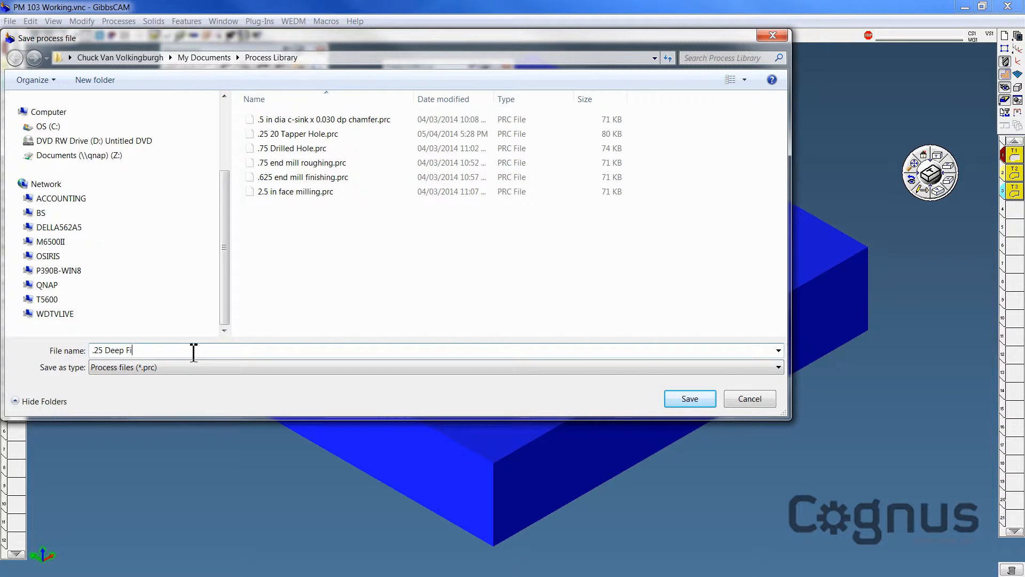
pyautogui.write('nished P')
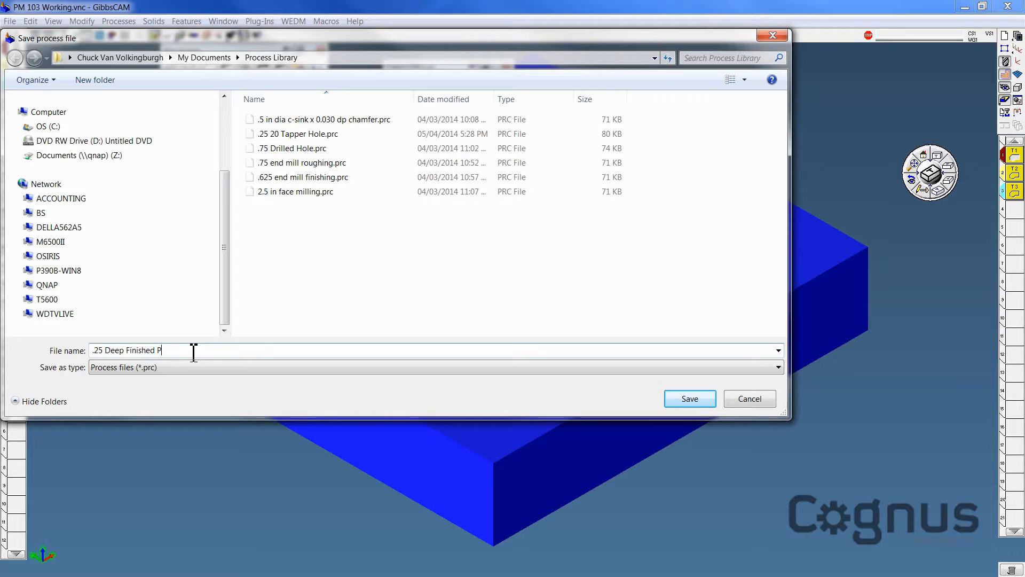
pyautogui.write('ocket')
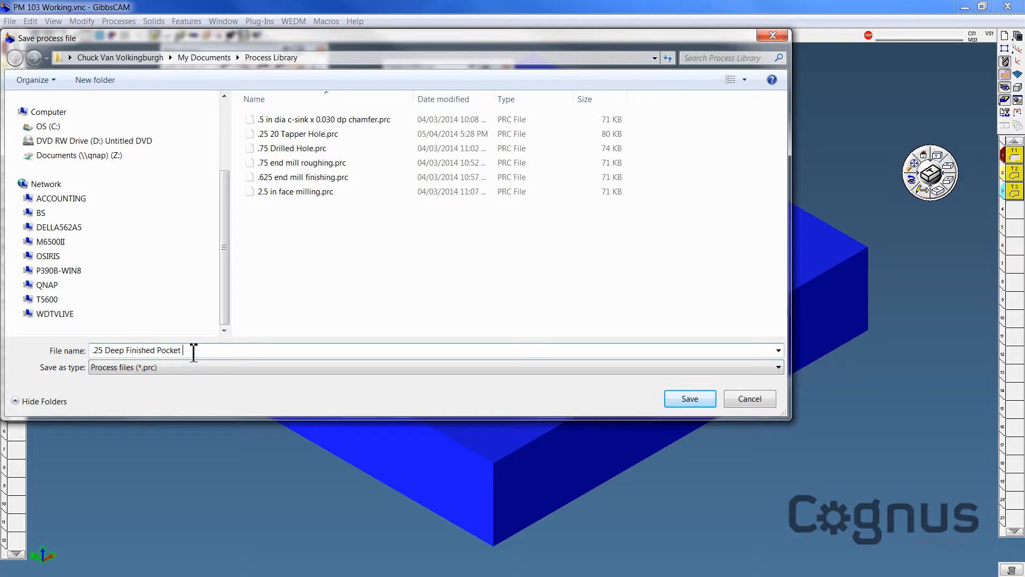
pyautogui.write('With C')
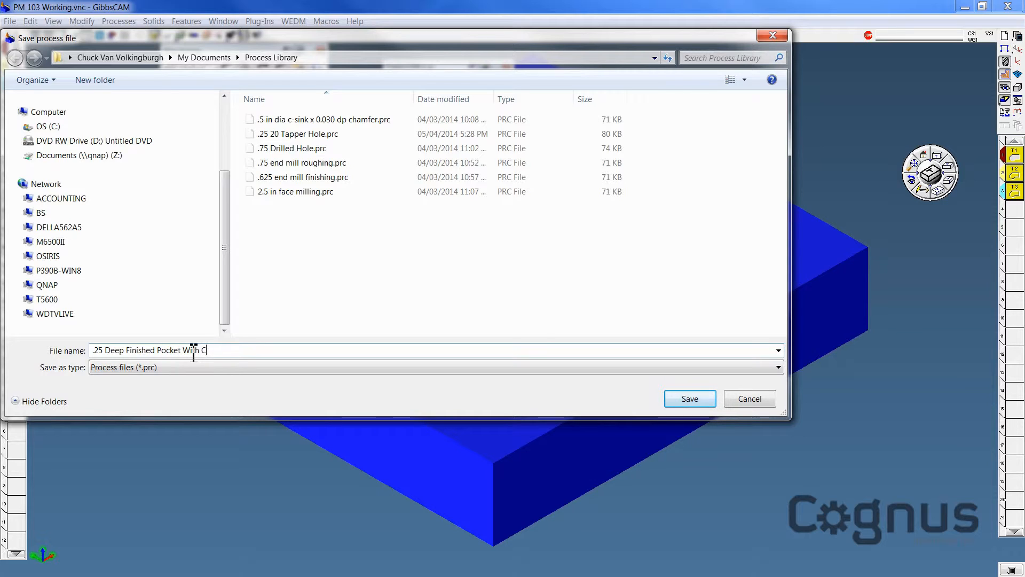
pyautogui.write('hamfer')
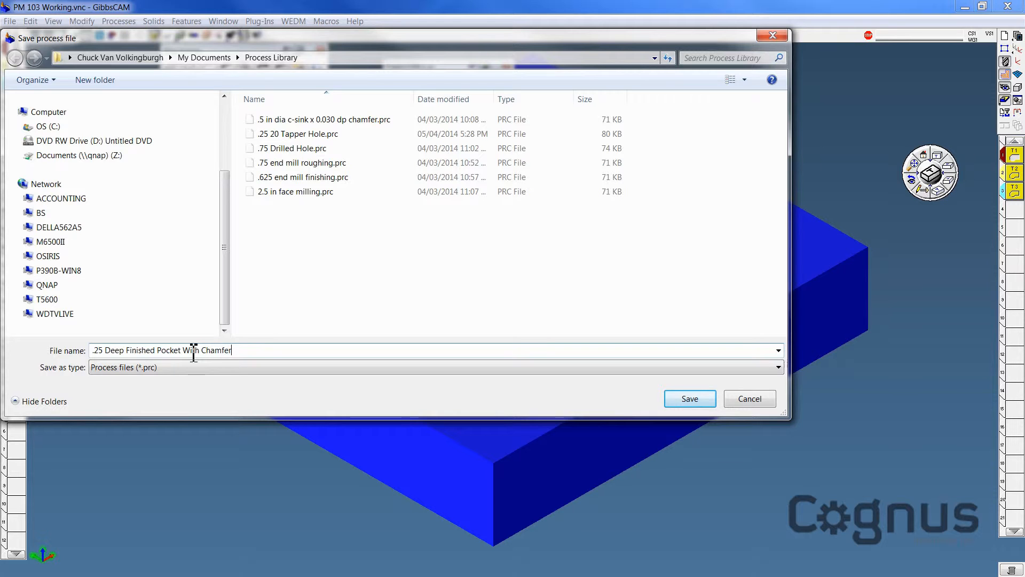
pyautogui.click(689, 398)
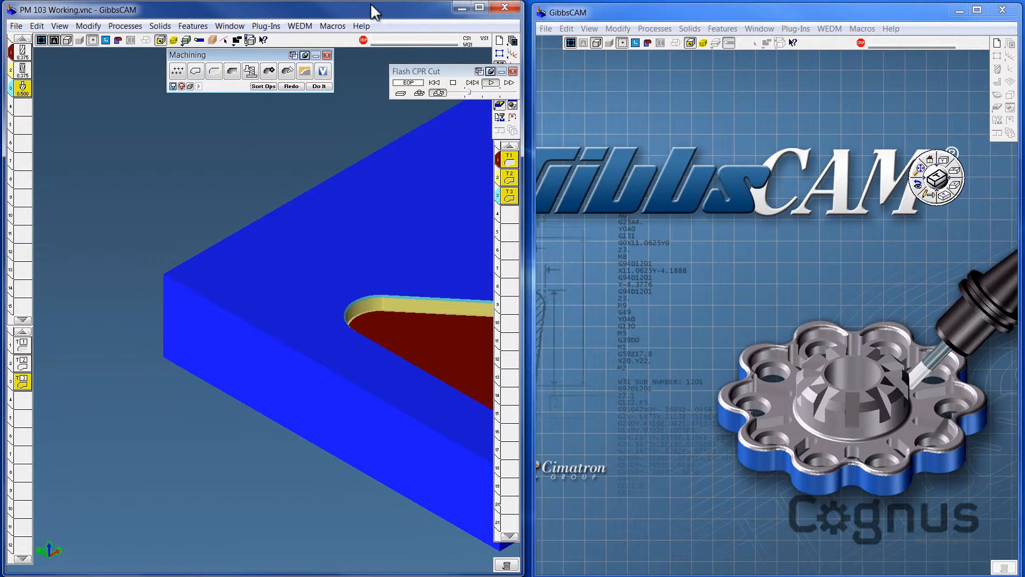
# Launch a second GibbsCAM session tiled beside the PM 103 Working window
pyautogui.click(703, 28)
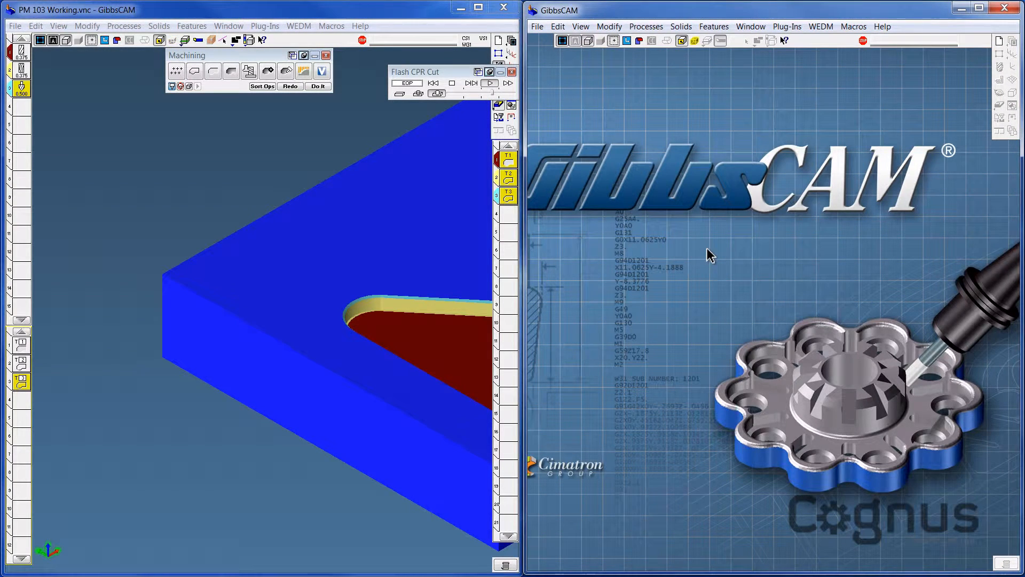
pyautogui.moveTo(958, 85)
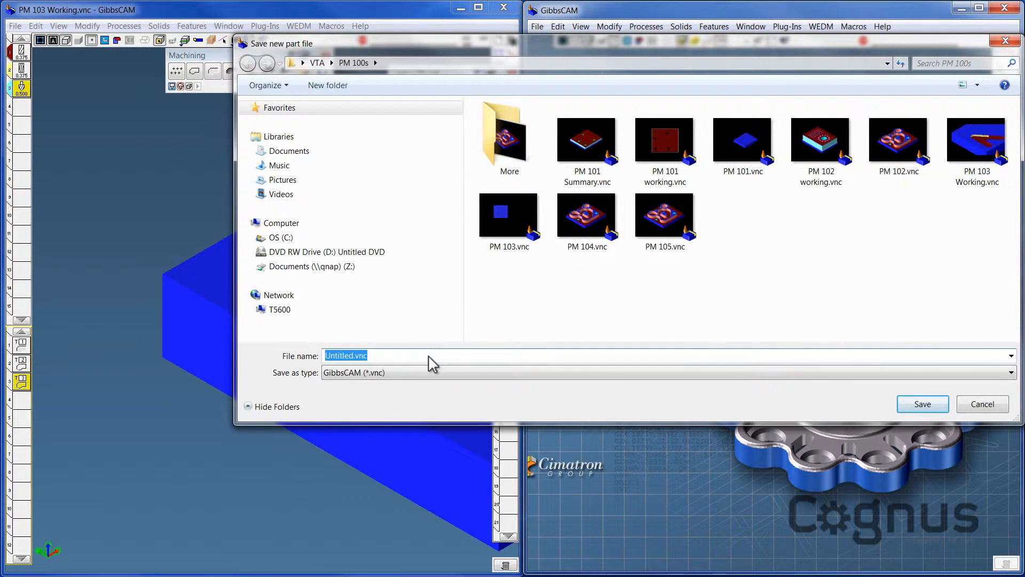
# Create new part file 'PM 103-22' in the second session and close its Document settings
pyautogui.write('PM 103')
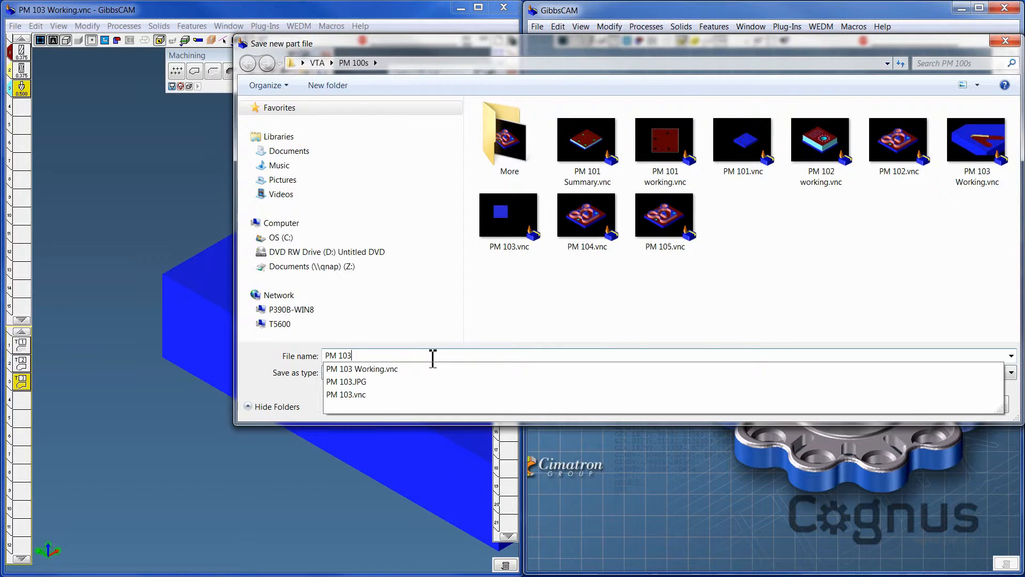
pyautogui.write('-22')
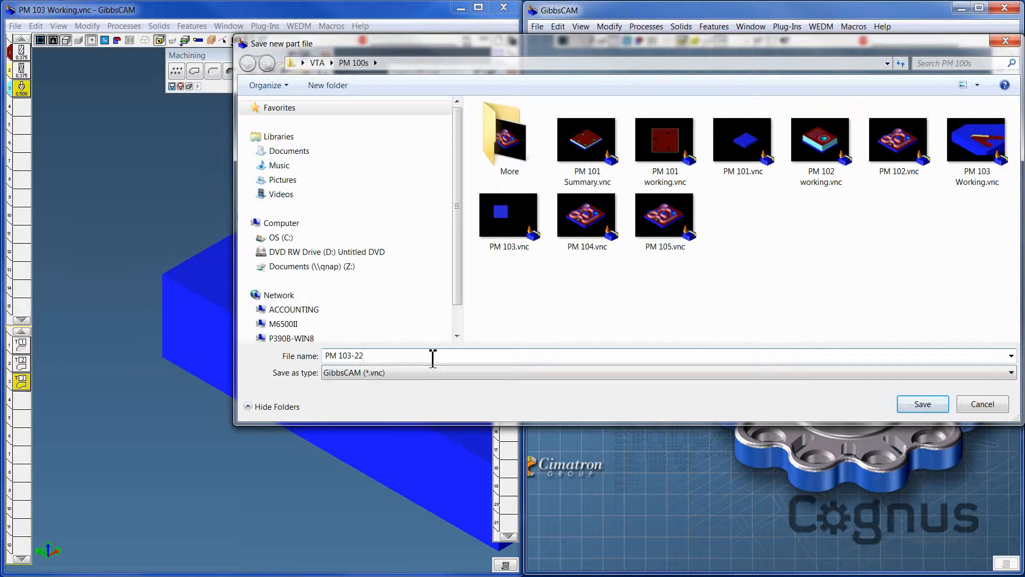
pyautogui.click(922, 403)
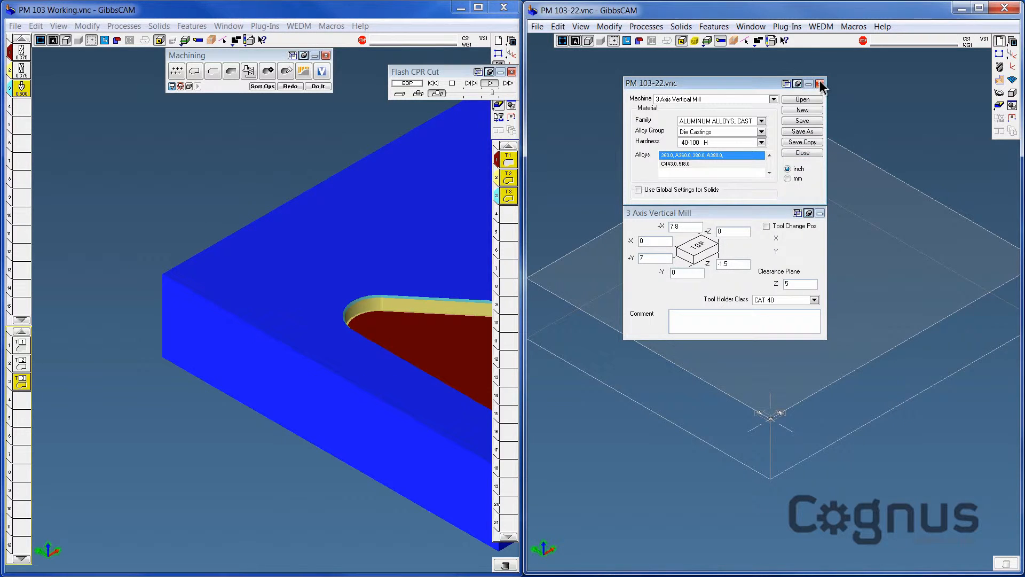
pyautogui.click(821, 83)
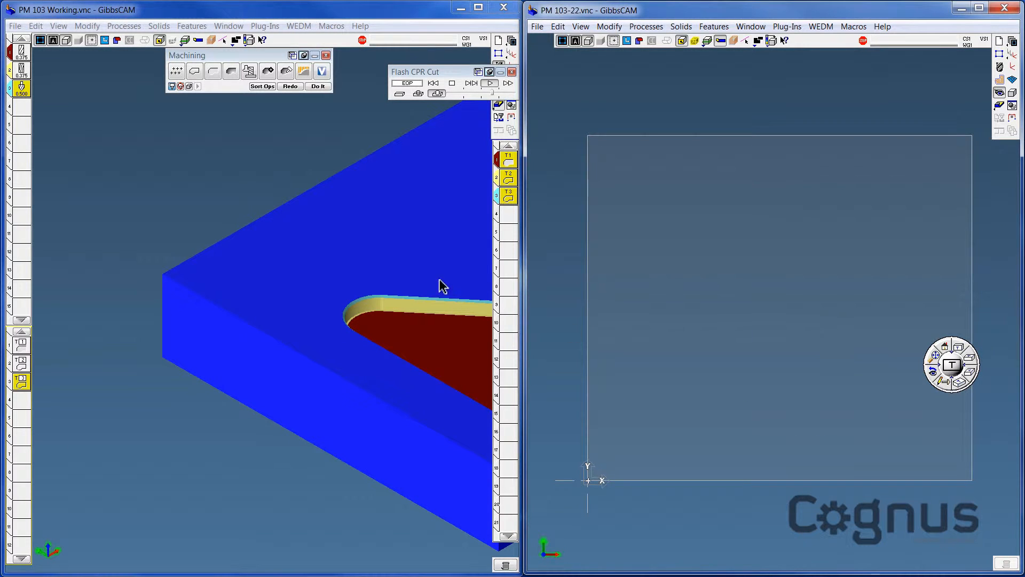
# Copy the V-shaped pocket outline from PM 103 Working and paste it into PM 103-22
pyautogui.moveTo(415, 71); pyautogui.dragTo(254, 100)
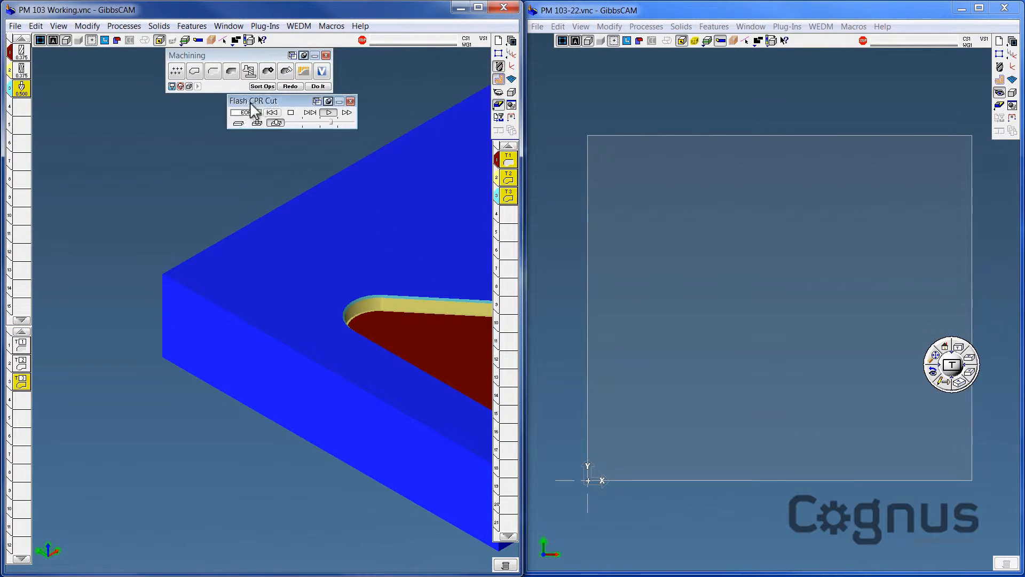
pyautogui.moveTo(255, 101); pyautogui.dragTo(193, 101)
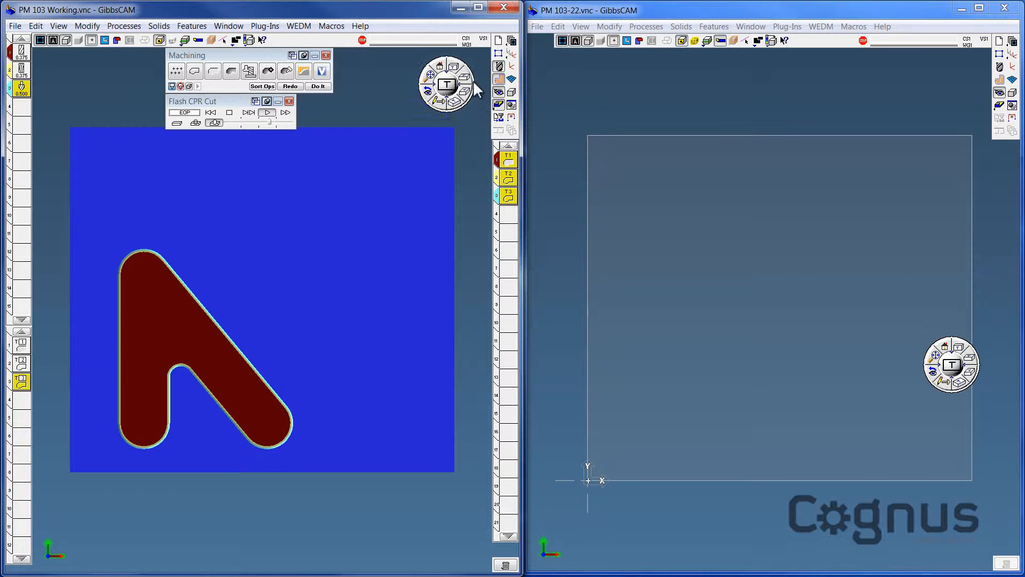
pyautogui.click(289, 101)
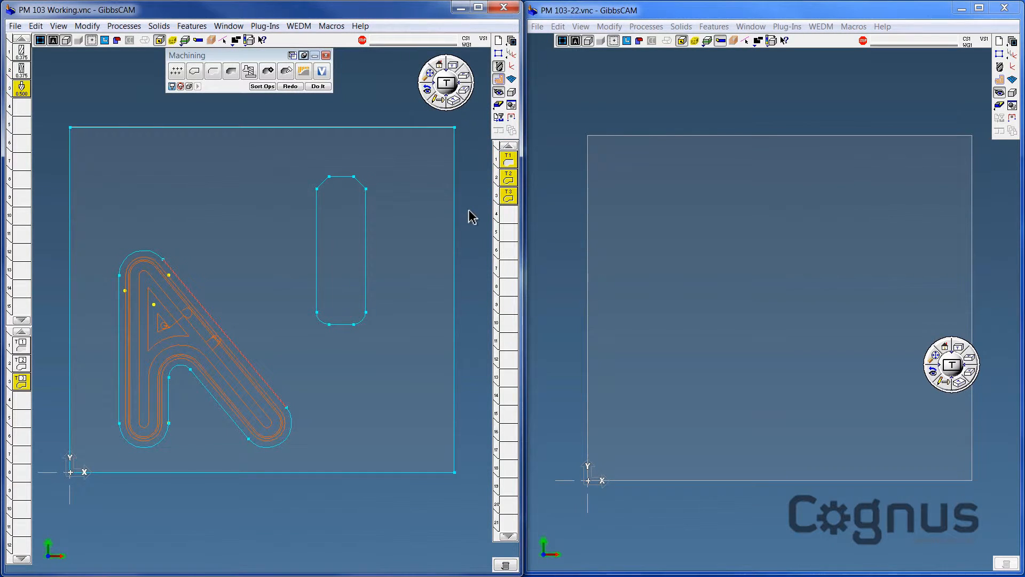
pyautogui.moveTo(548, 298)
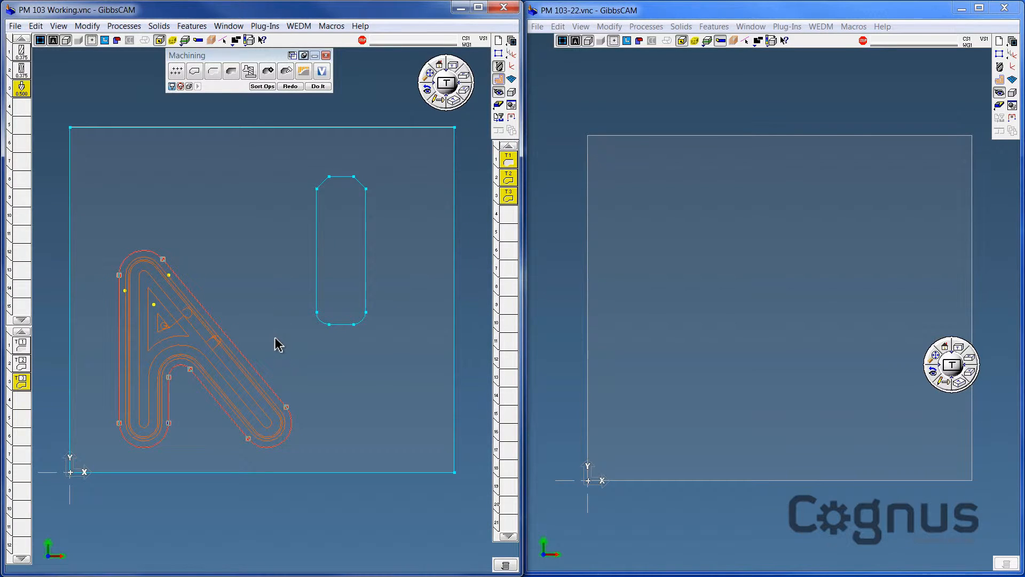
pyautogui.click(35, 25)
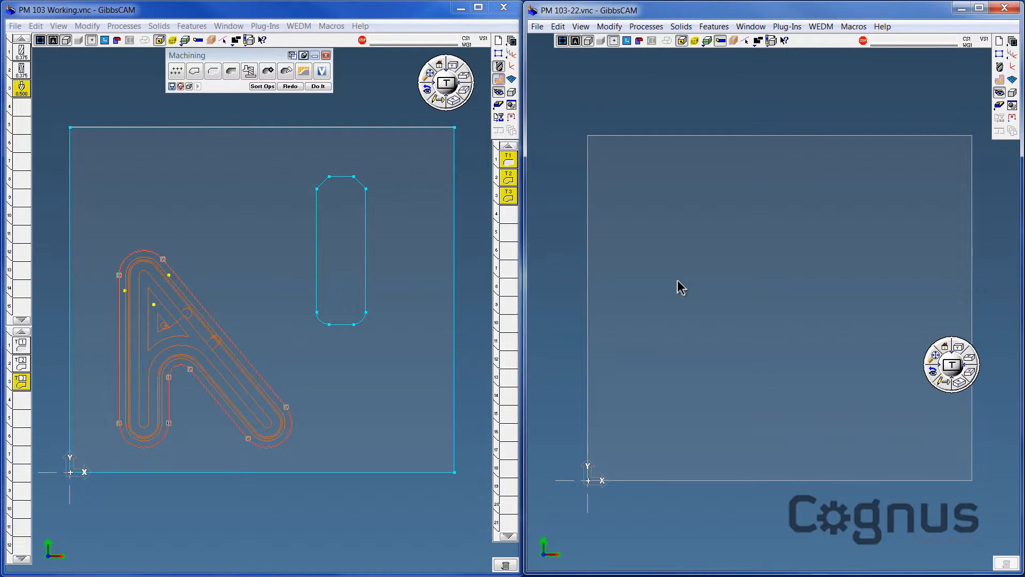
pyautogui.click(557, 26)
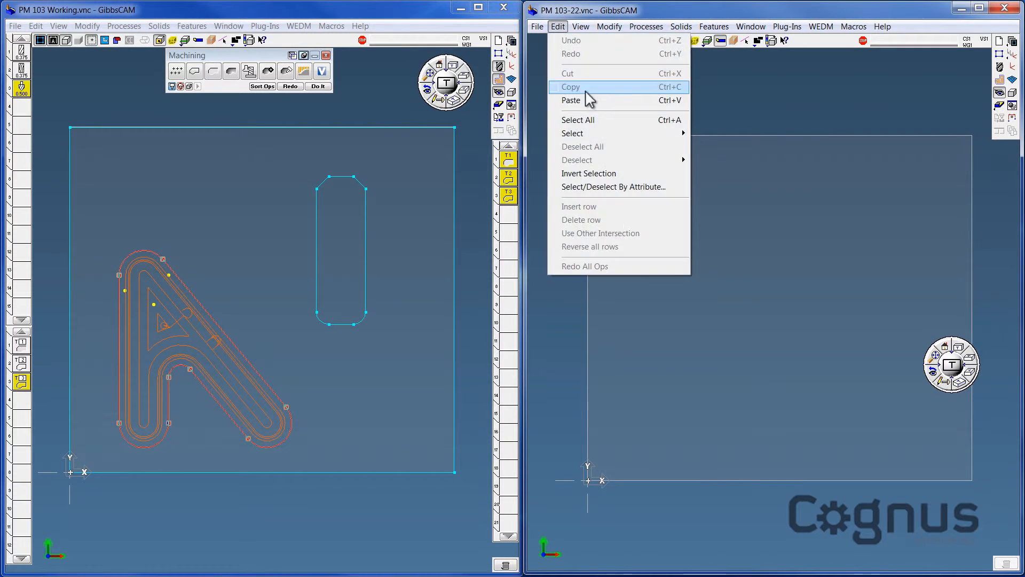
pyautogui.click(571, 100)
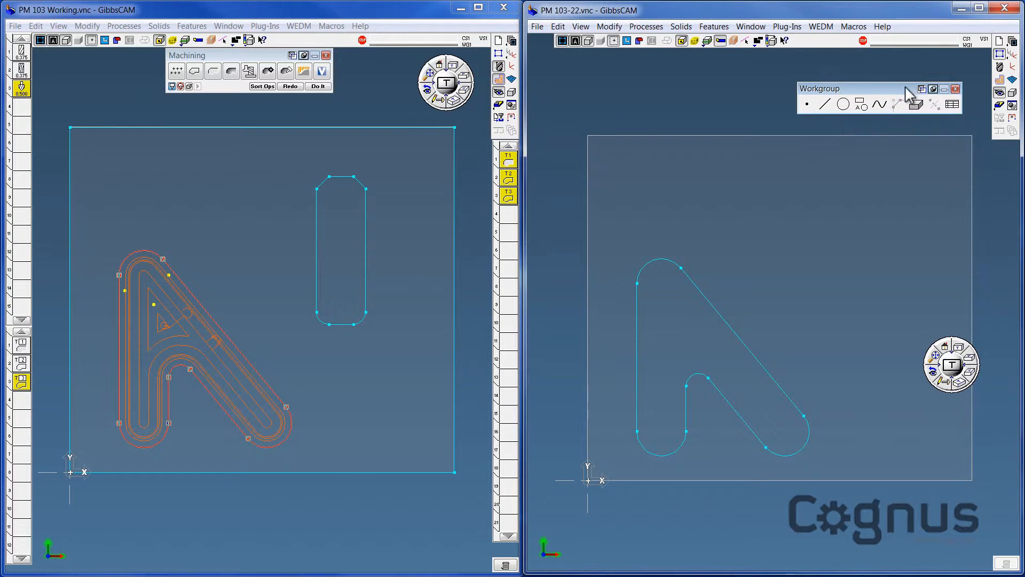
# Draw a 6-sided hexagon, Distance To Flat 1.5 at X 5 Y 4.5, then a 0.5 hexagon island inside
pyautogui.click(929, 89)
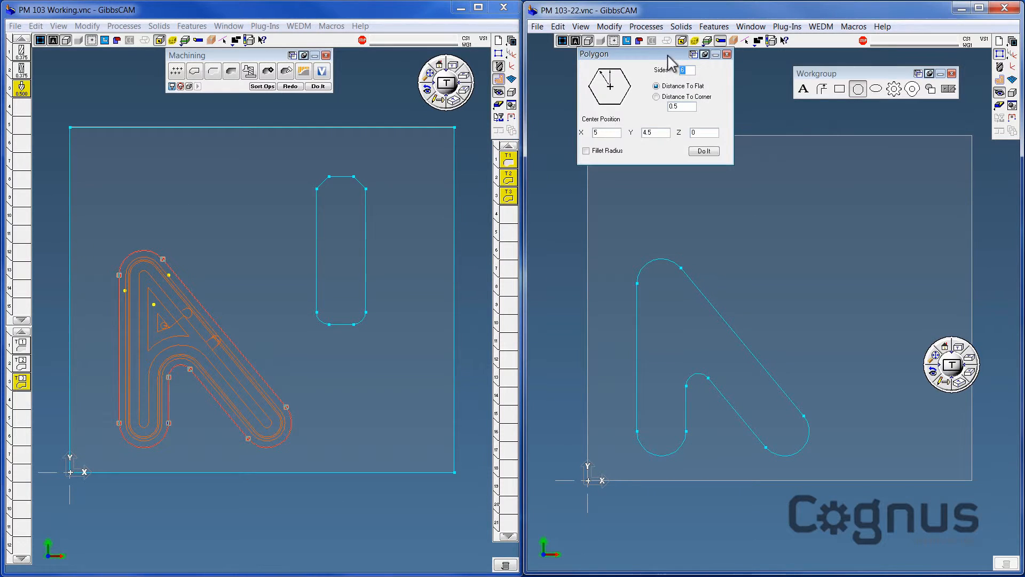
pyautogui.moveTo(594, 54); pyautogui.dragTo(805, 106)
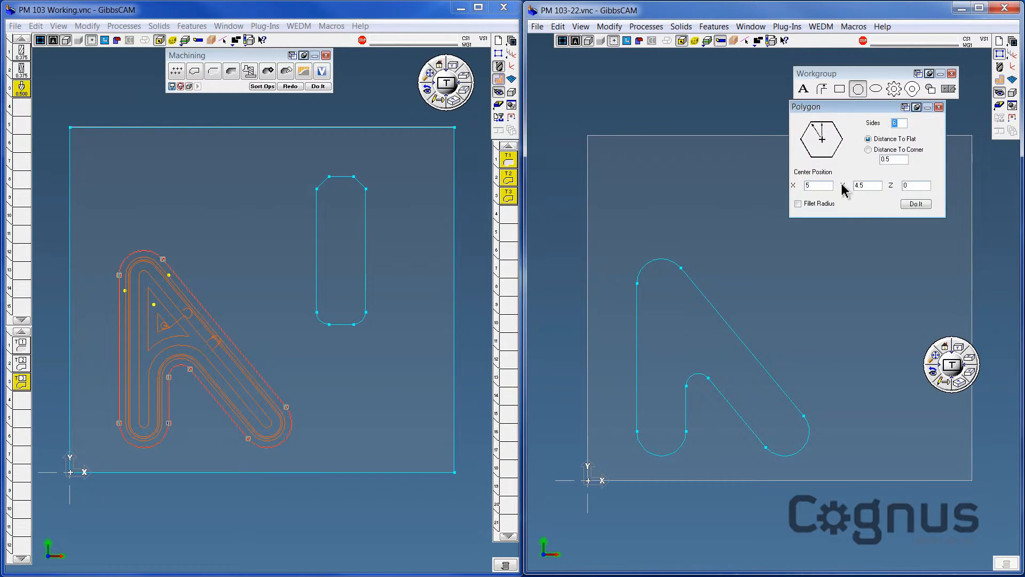
pyautogui.tripleClick(867, 184)
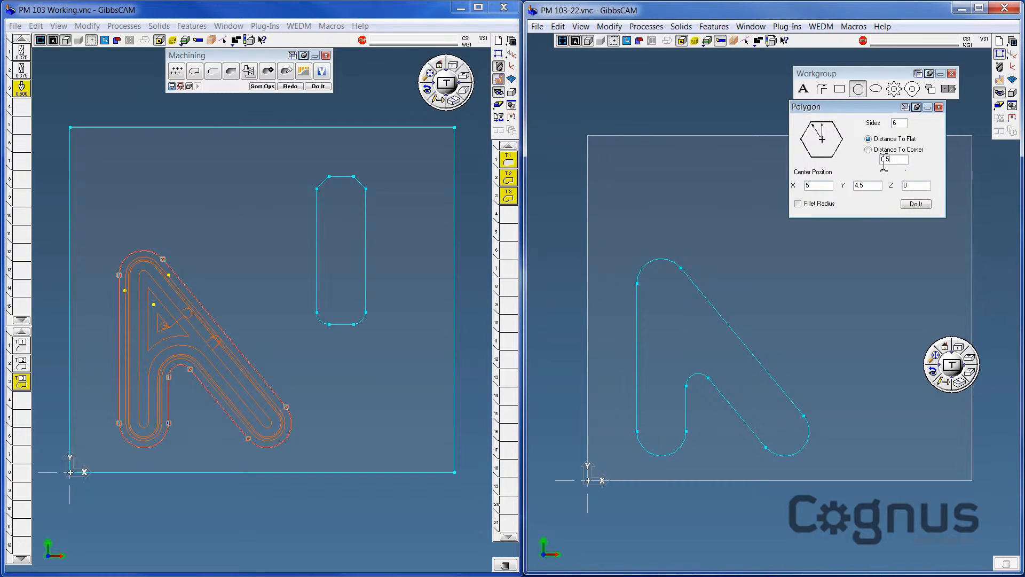
pyautogui.write('1.5')
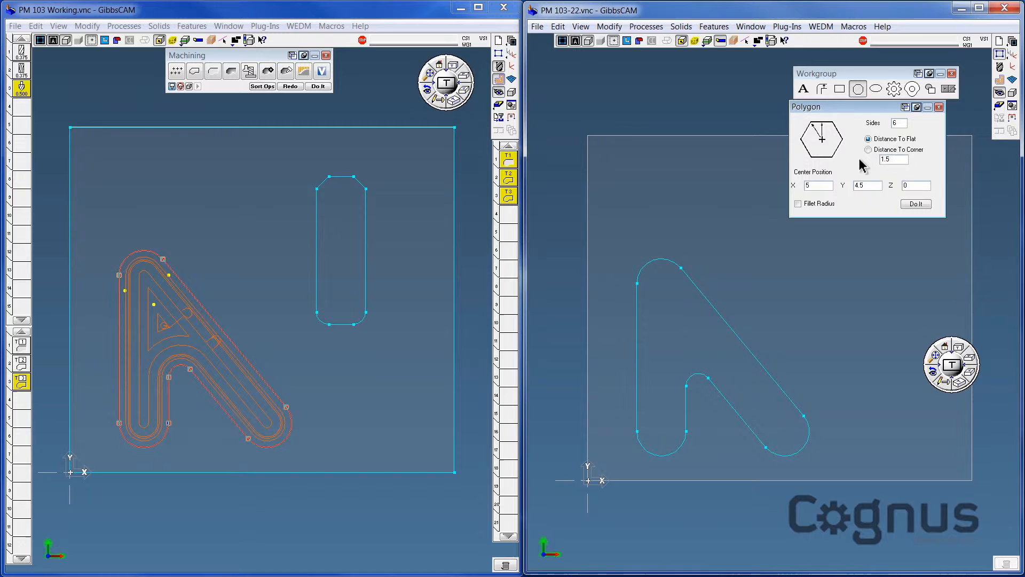
pyautogui.click(915, 203)
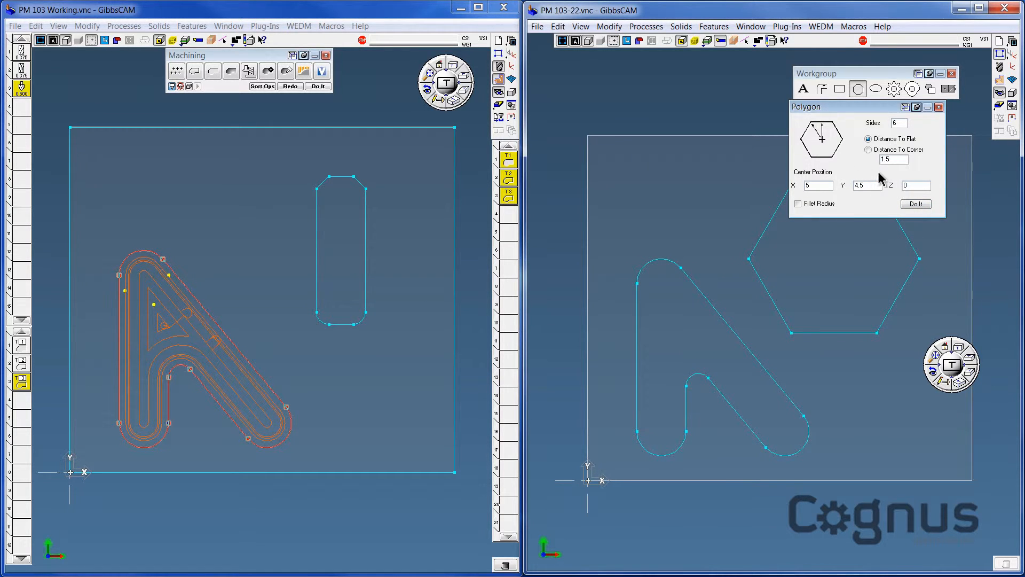
pyautogui.tripleClick(892, 159)
pyautogui.write('5')
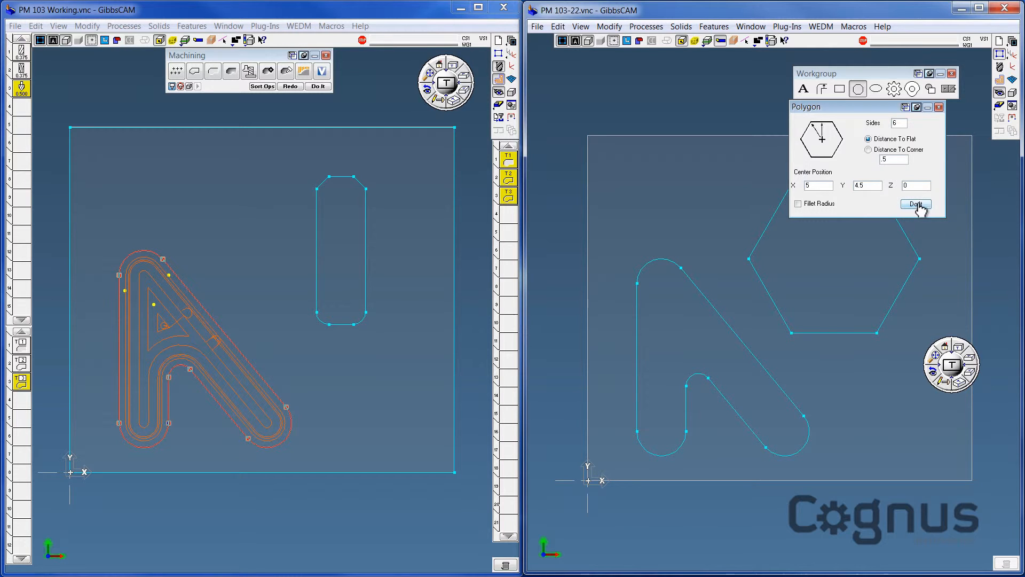
pyautogui.click(917, 204)
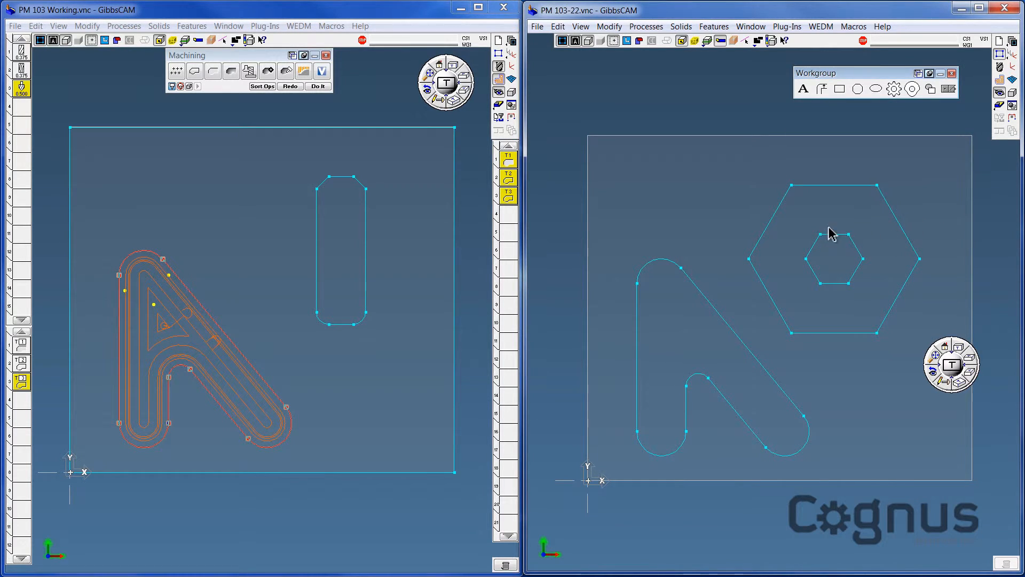
pyautogui.moveTo(893, 252)
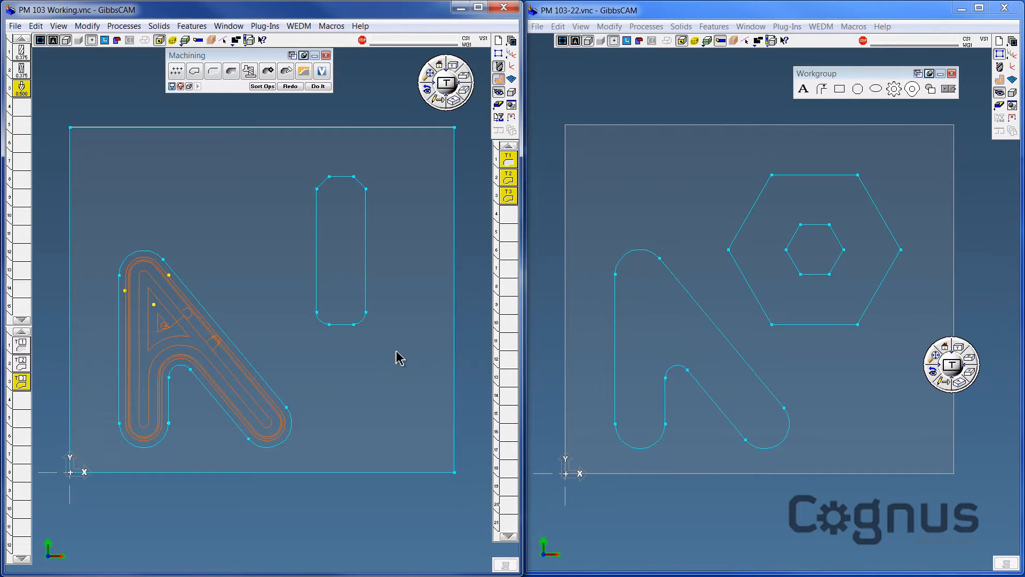
pyautogui.moveTo(24, 353)
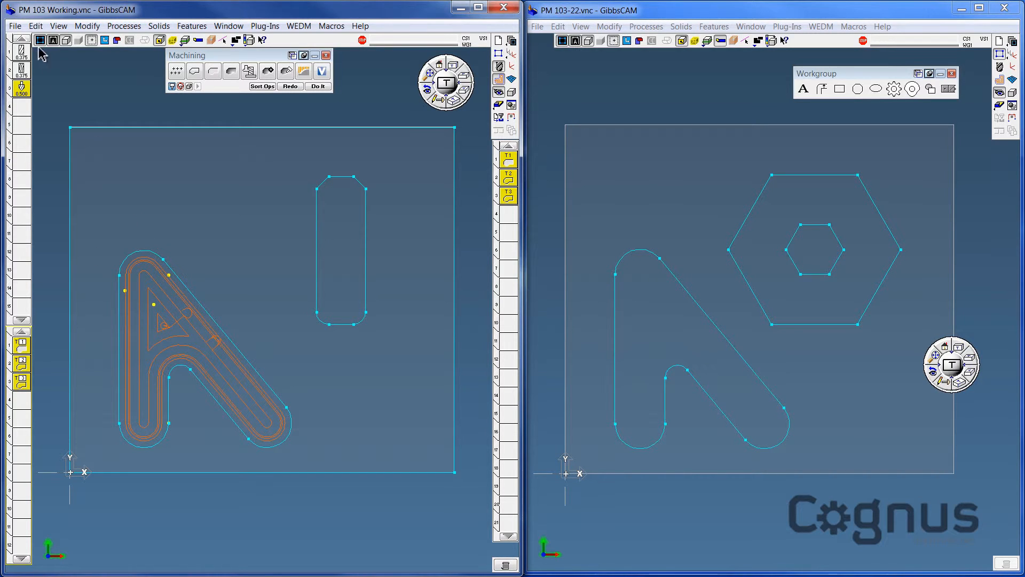
pyautogui.moveTo(575, 227)
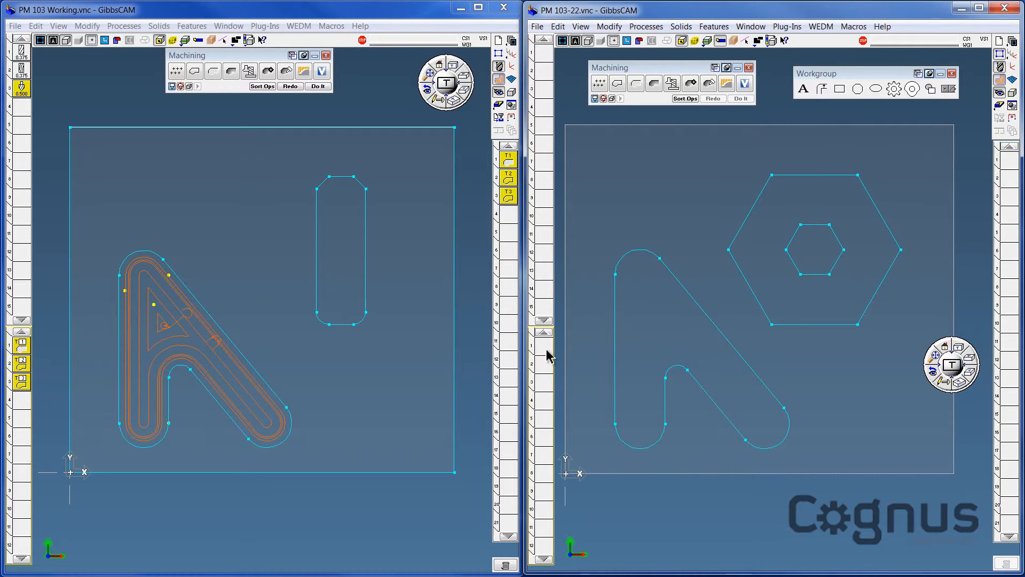
pyautogui.moveTo(557, 25)
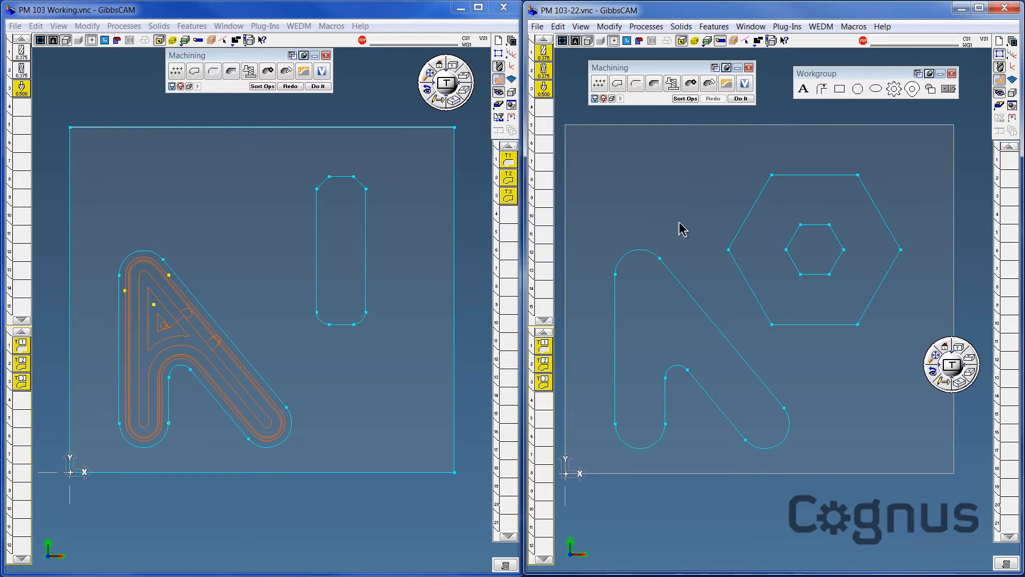
pyautogui.moveTo(682, 234)
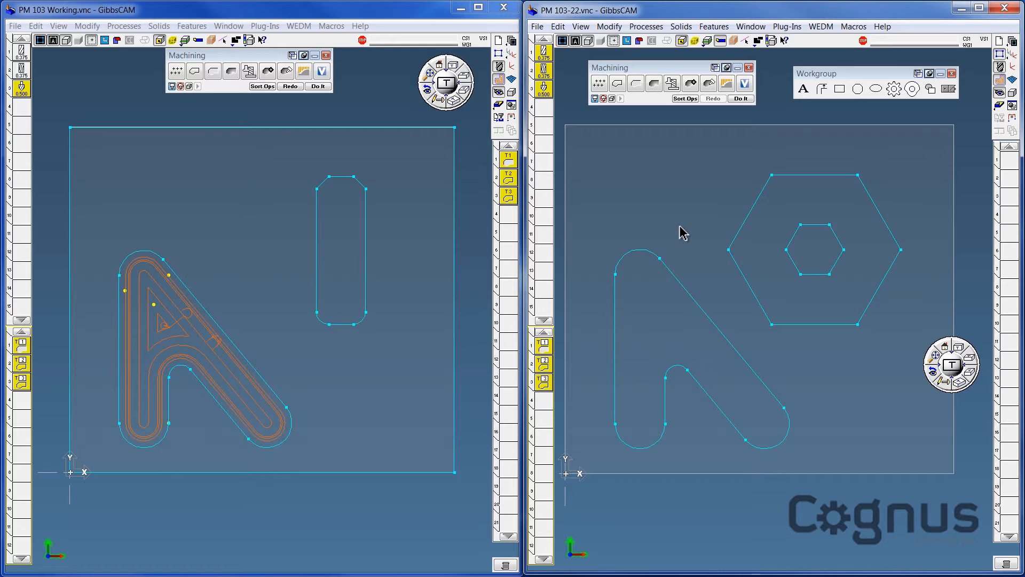
pyautogui.moveTo(682, 282)
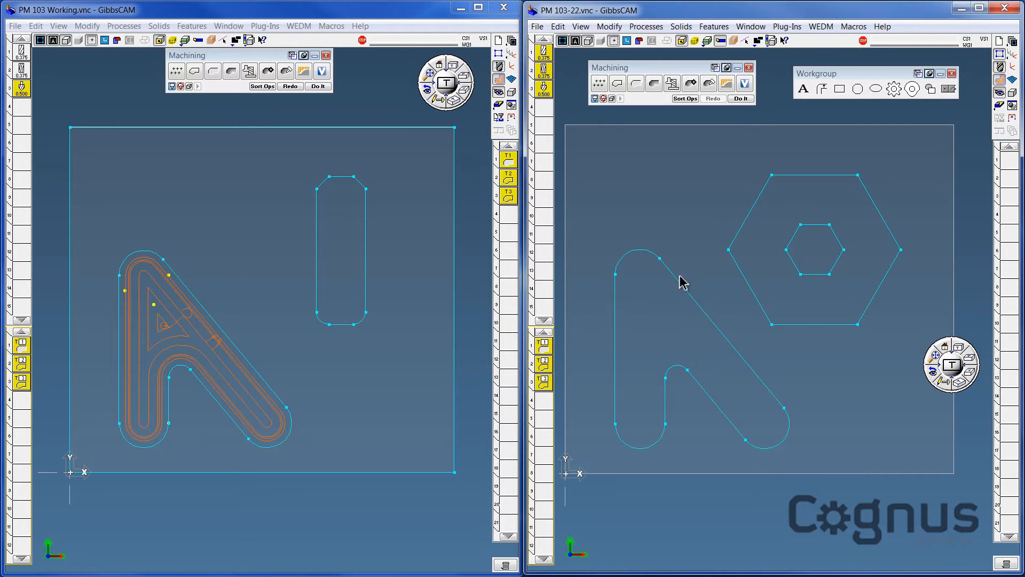
pyautogui.moveTo(669, 345)
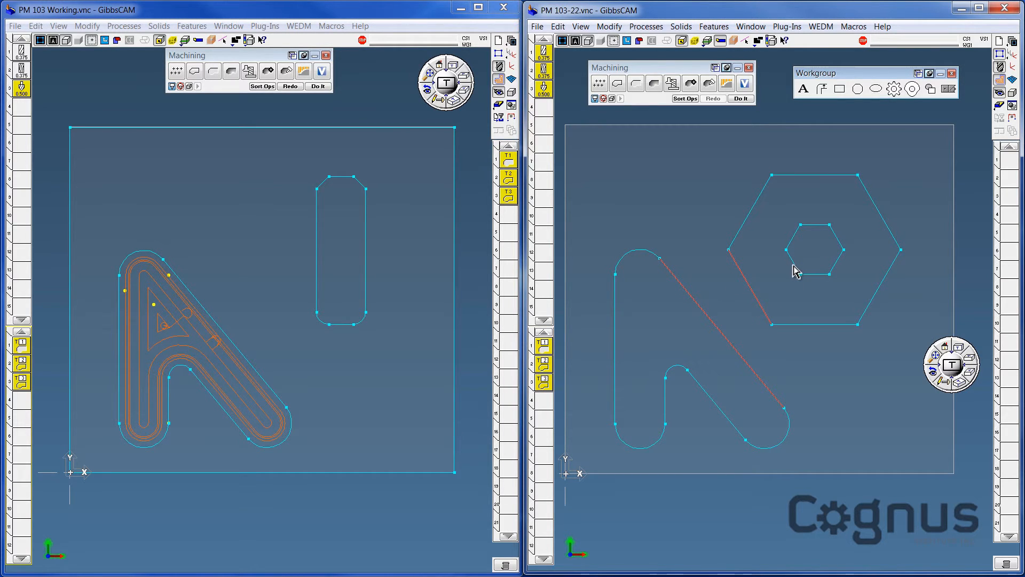
# Generate toolpaths on the V pocket and hexagon-with-island contours, then render the milled part
pyautogui.click(739, 99)
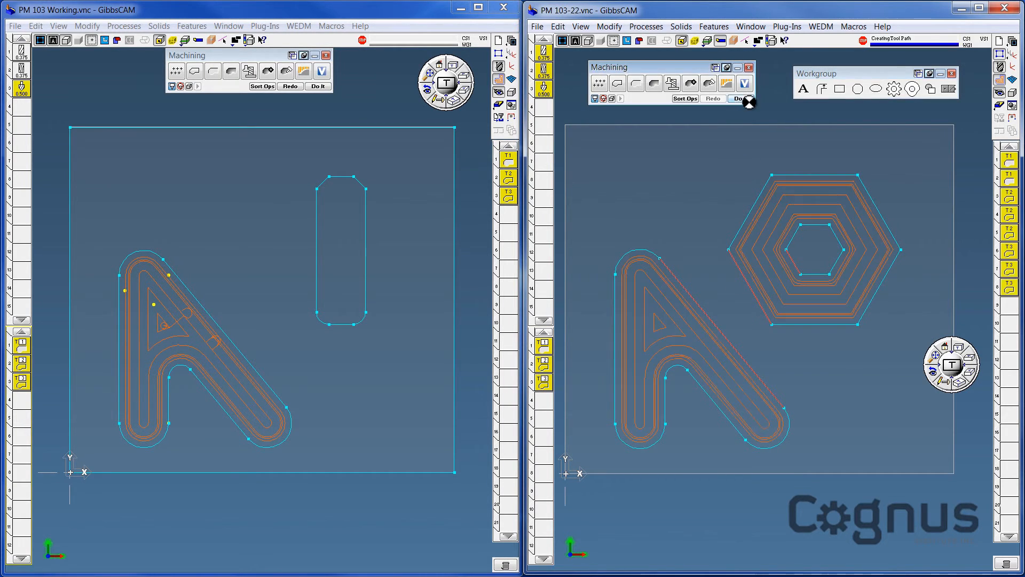
pyautogui.click(740, 98)
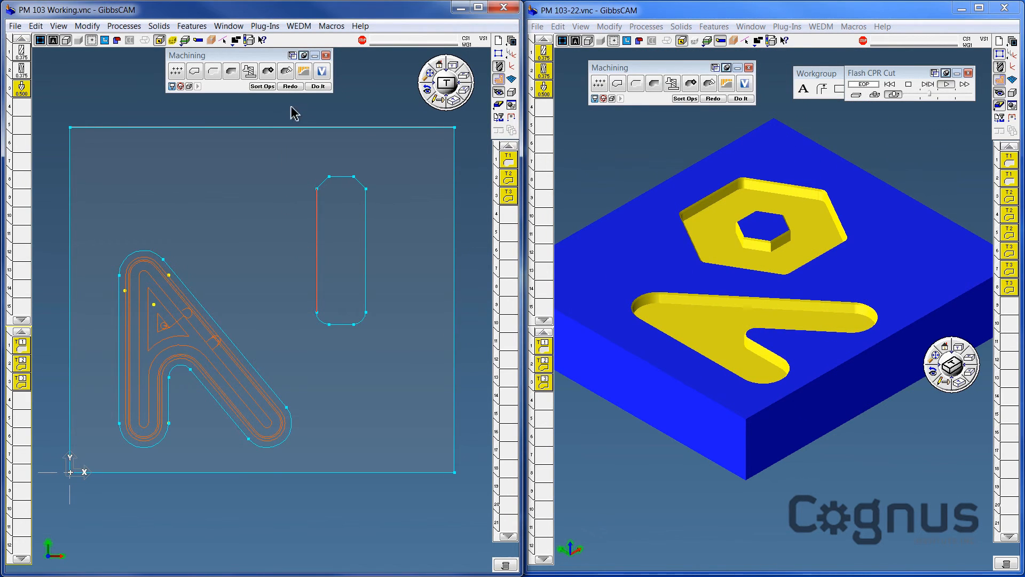
pyautogui.click(317, 87)
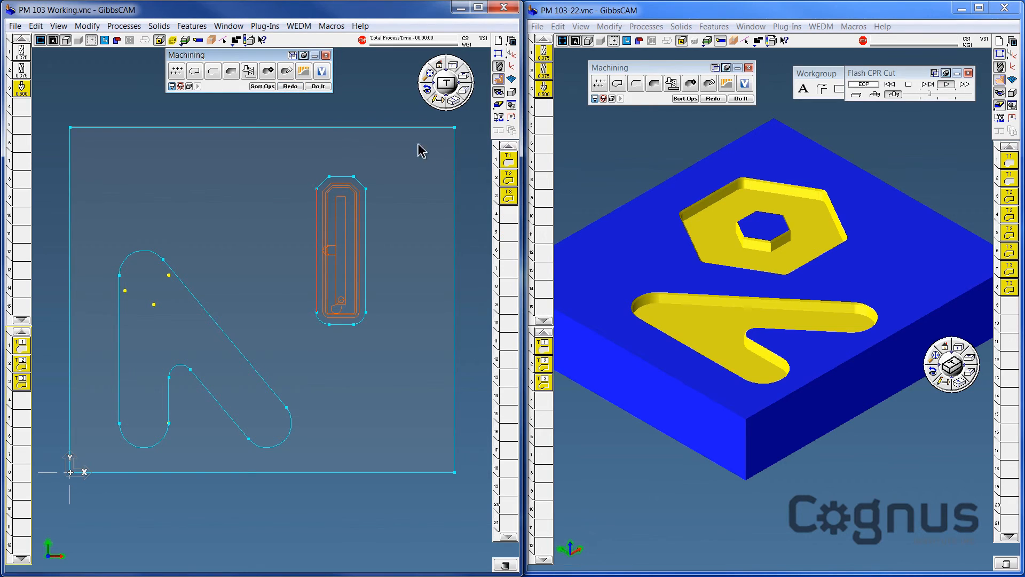